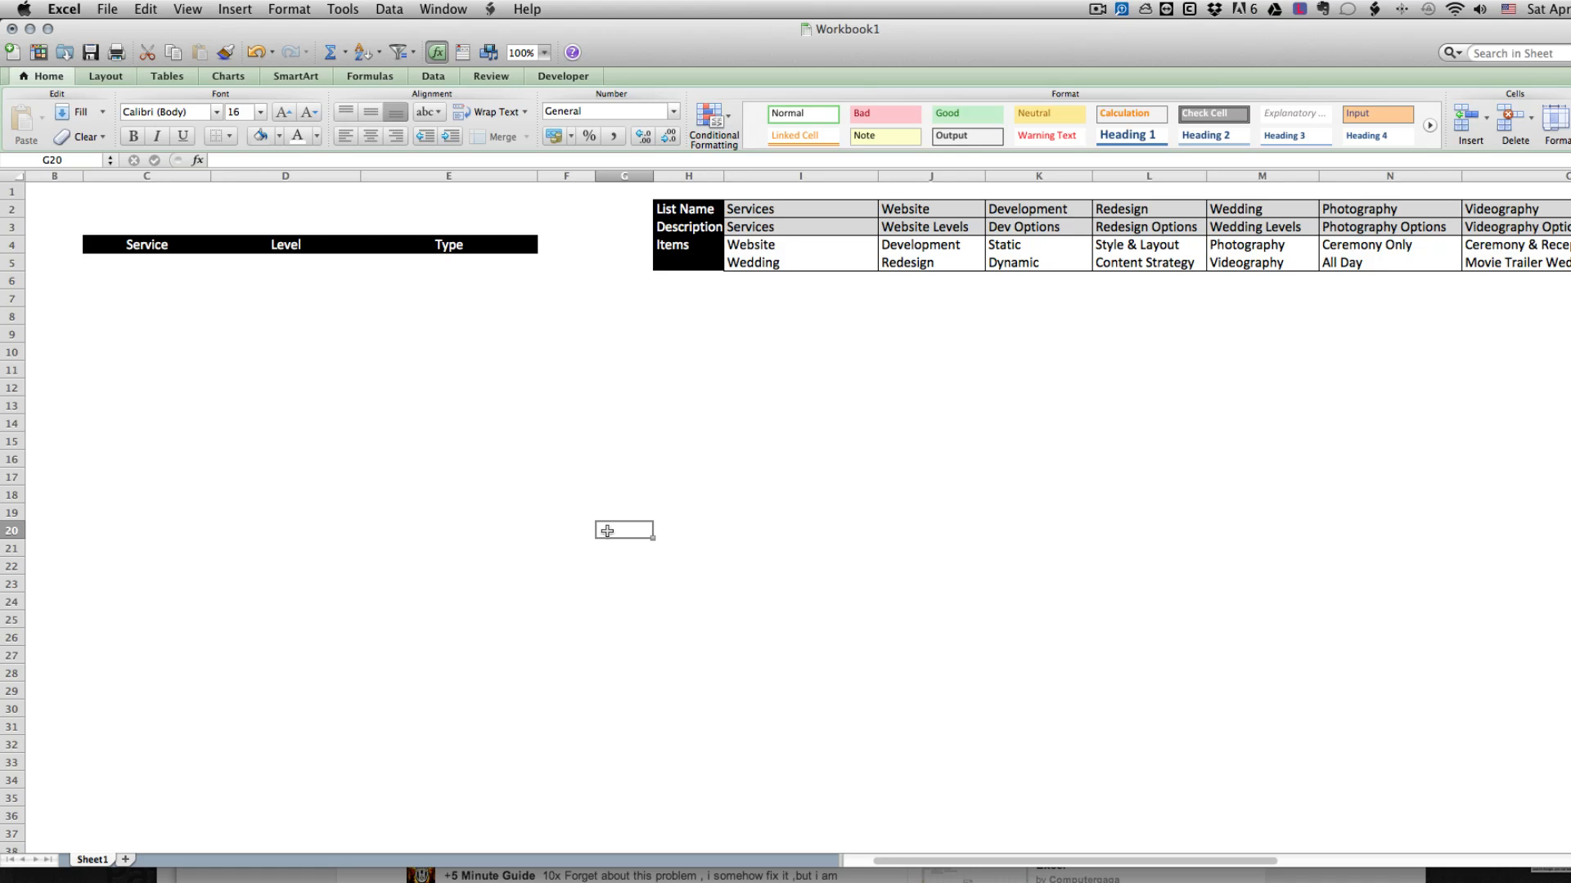
mouse_move(516, 417)
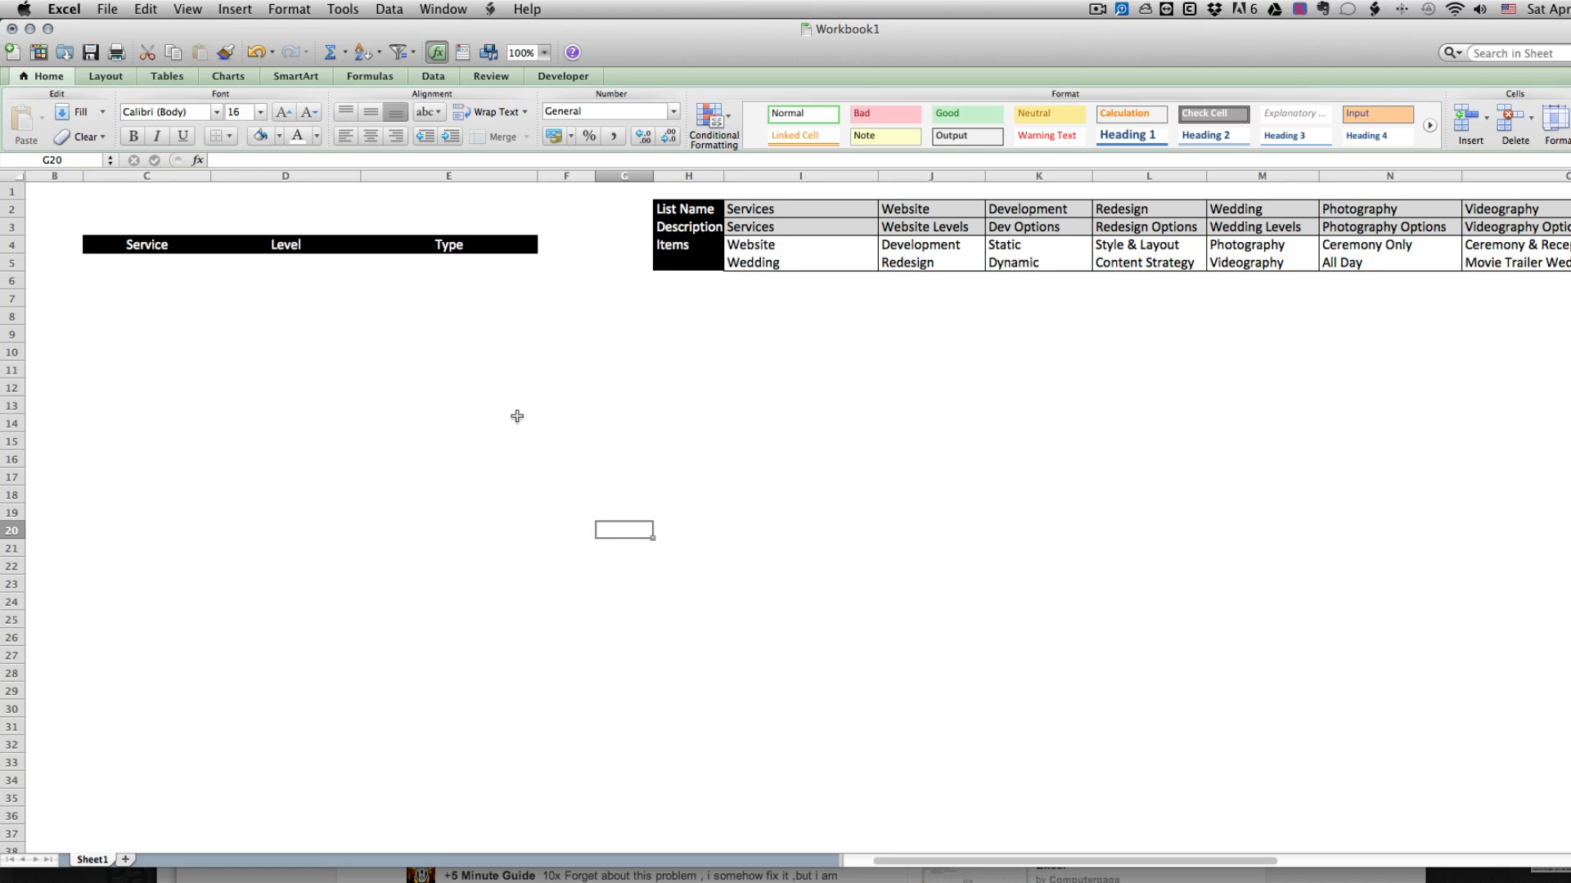
- Review the Service, Level and Type entry cells that will receive dropdowns
click(134, 263)
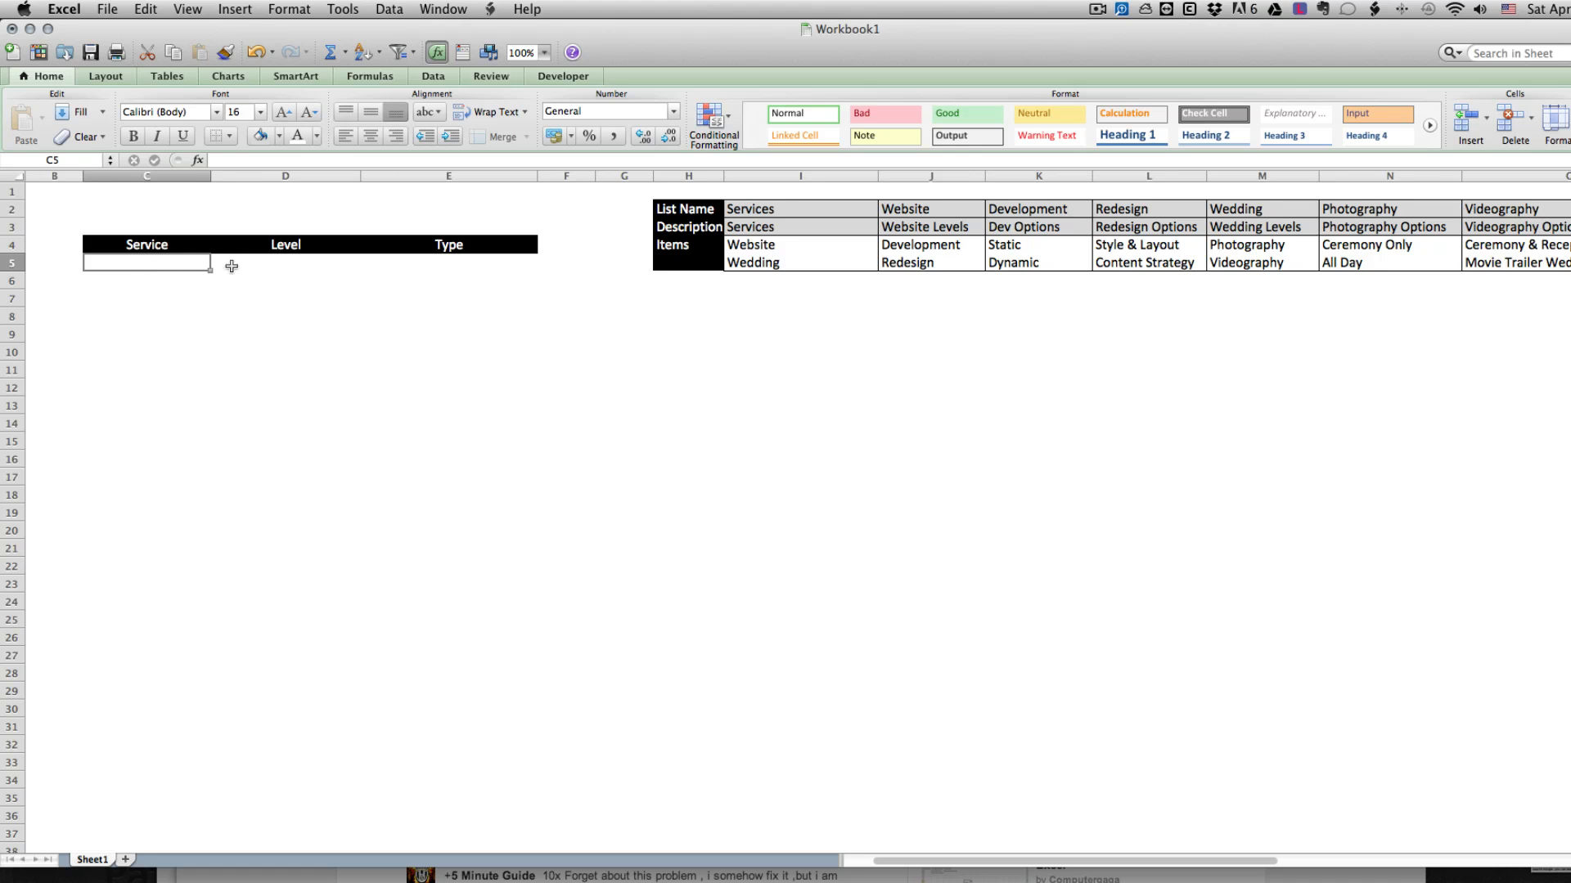
click(284, 265)
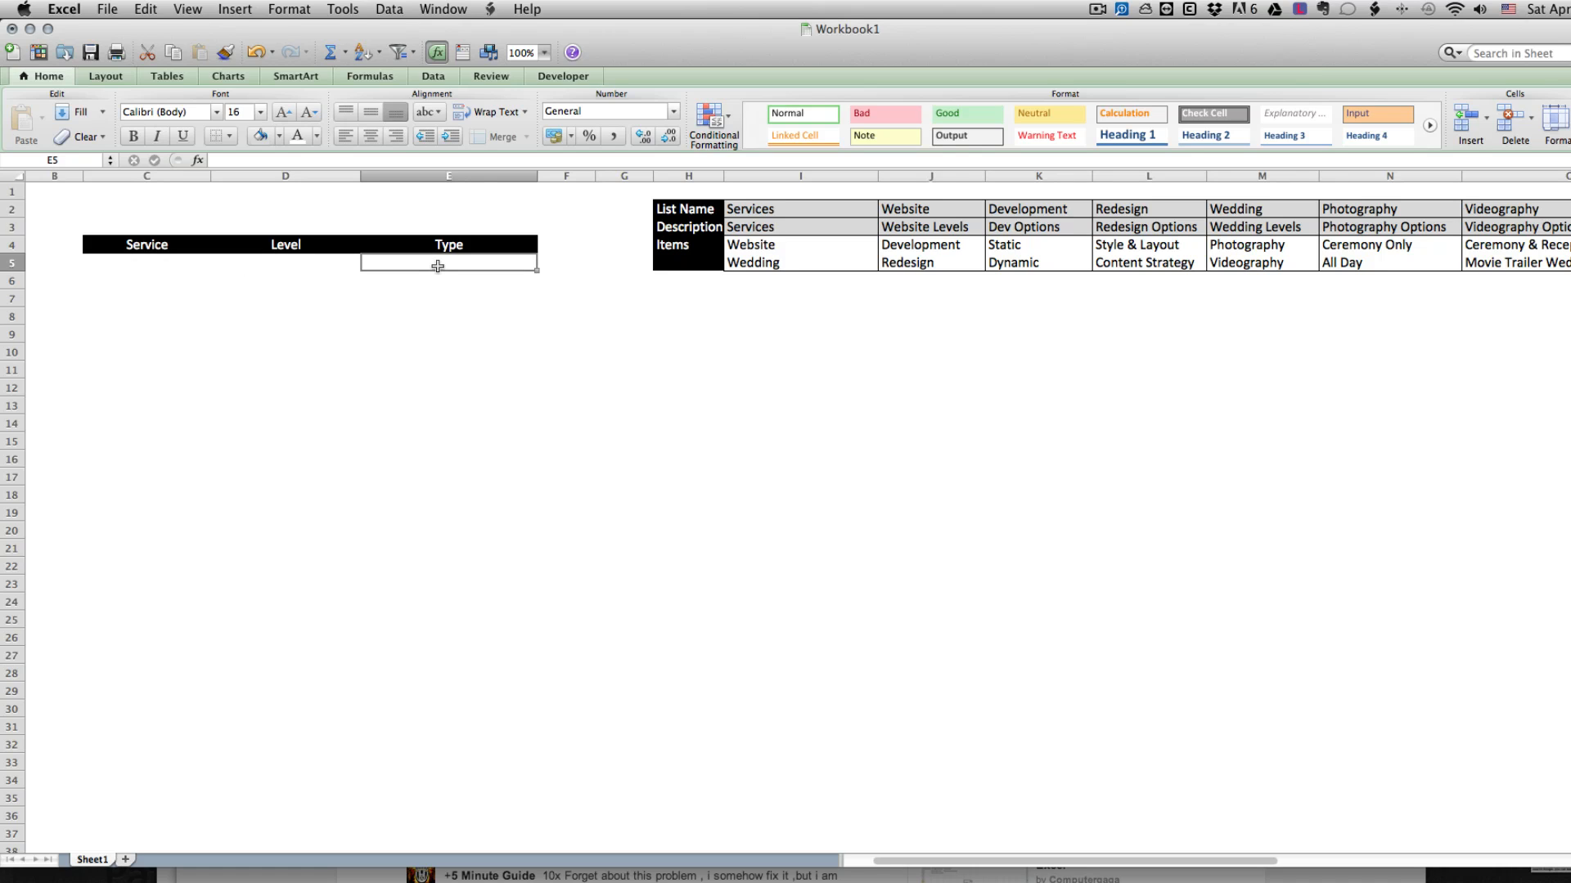
click(285, 265)
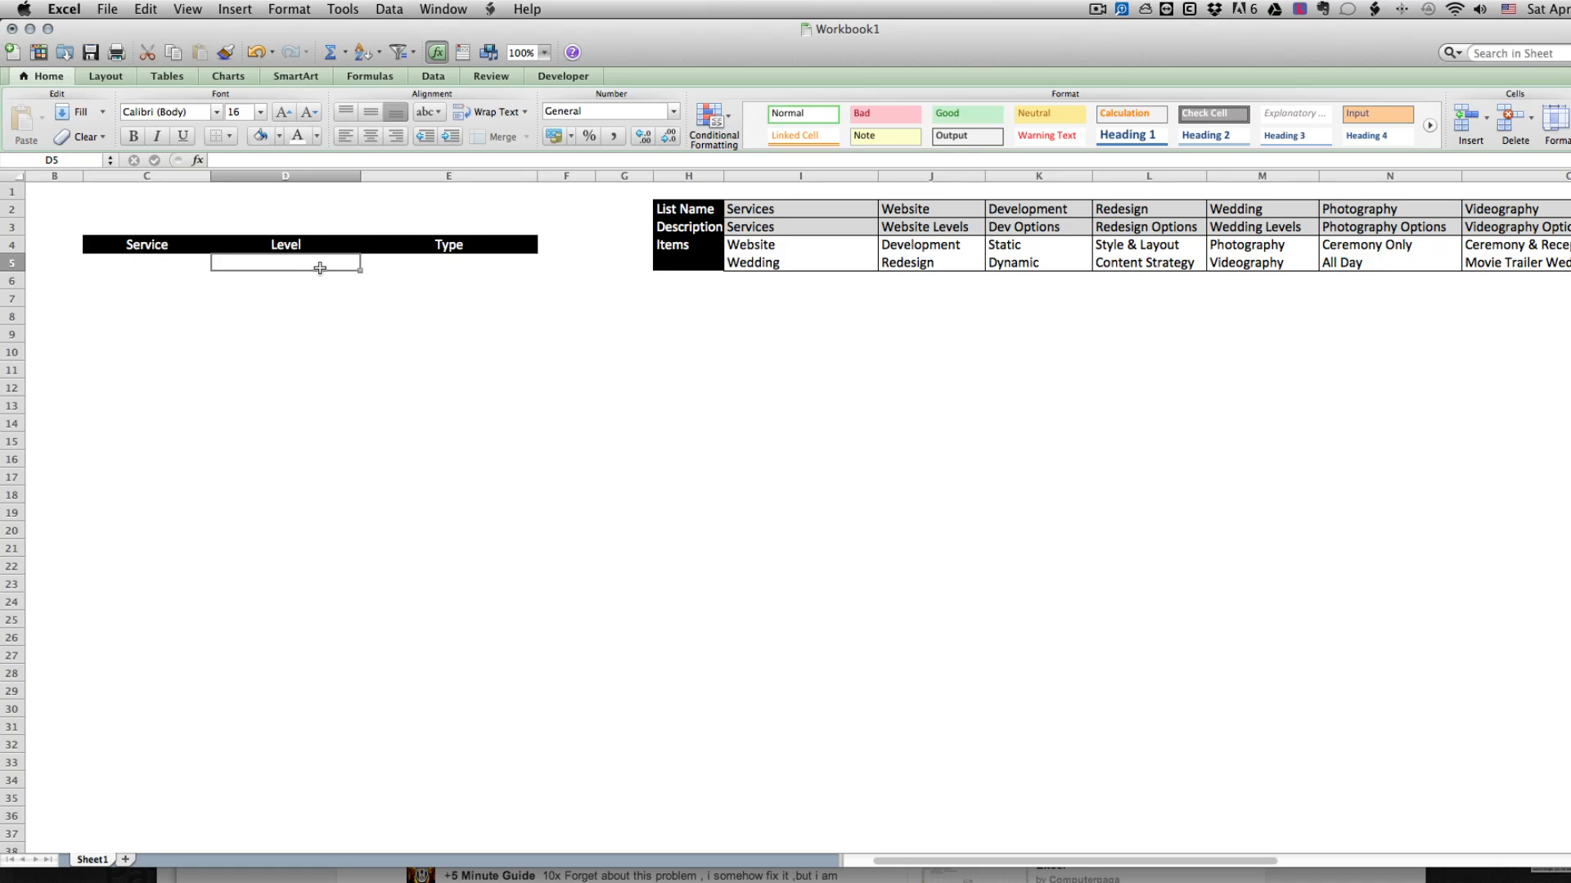
mouse_move(298, 265)
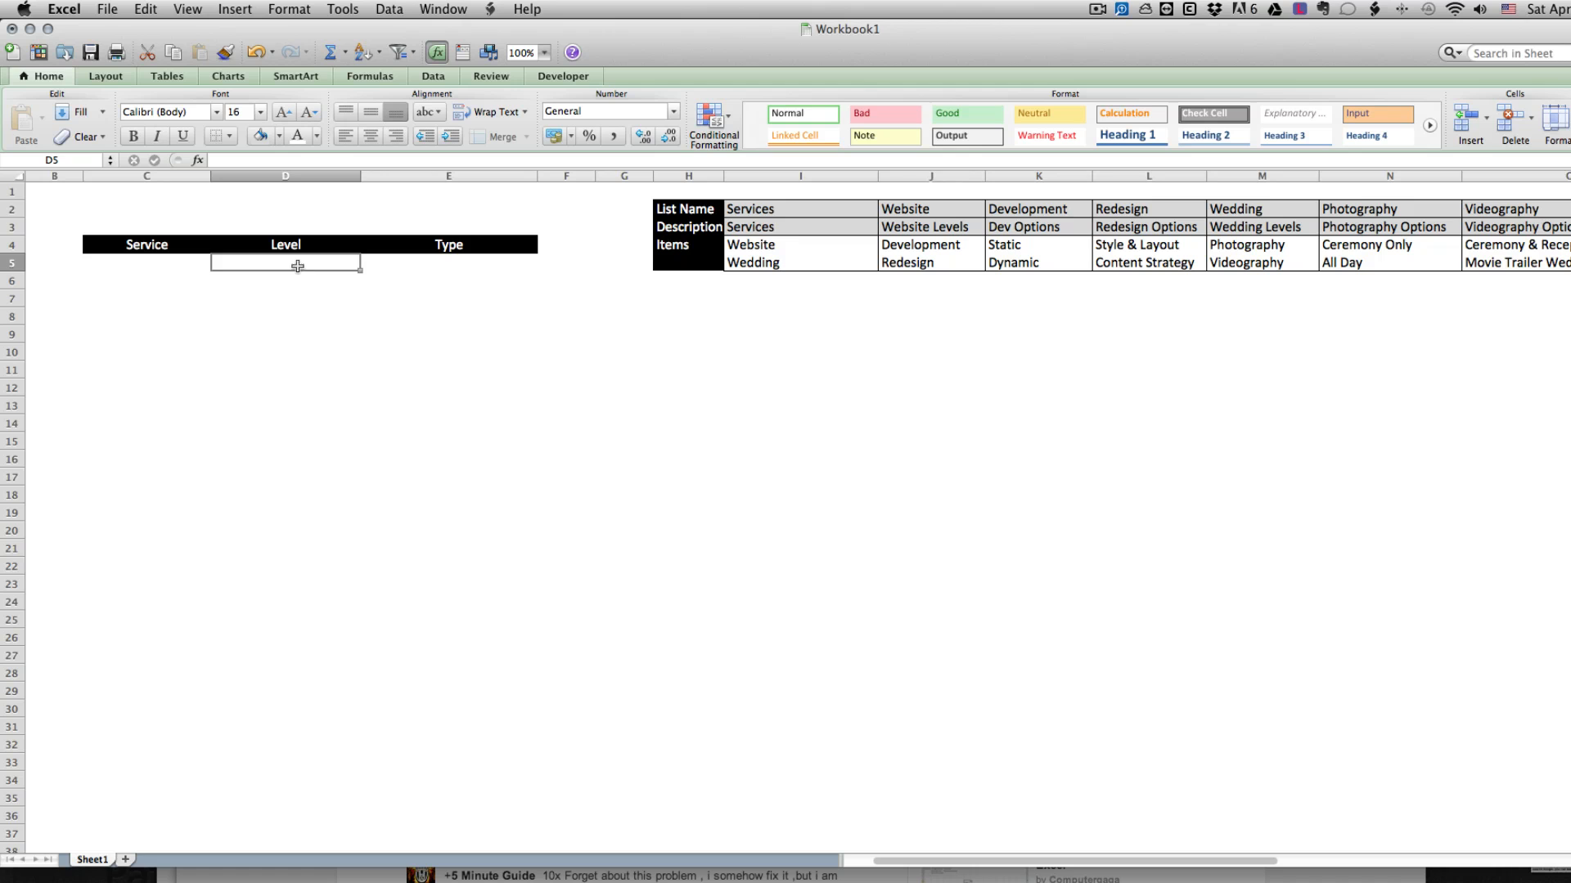
mouse_move(702, 253)
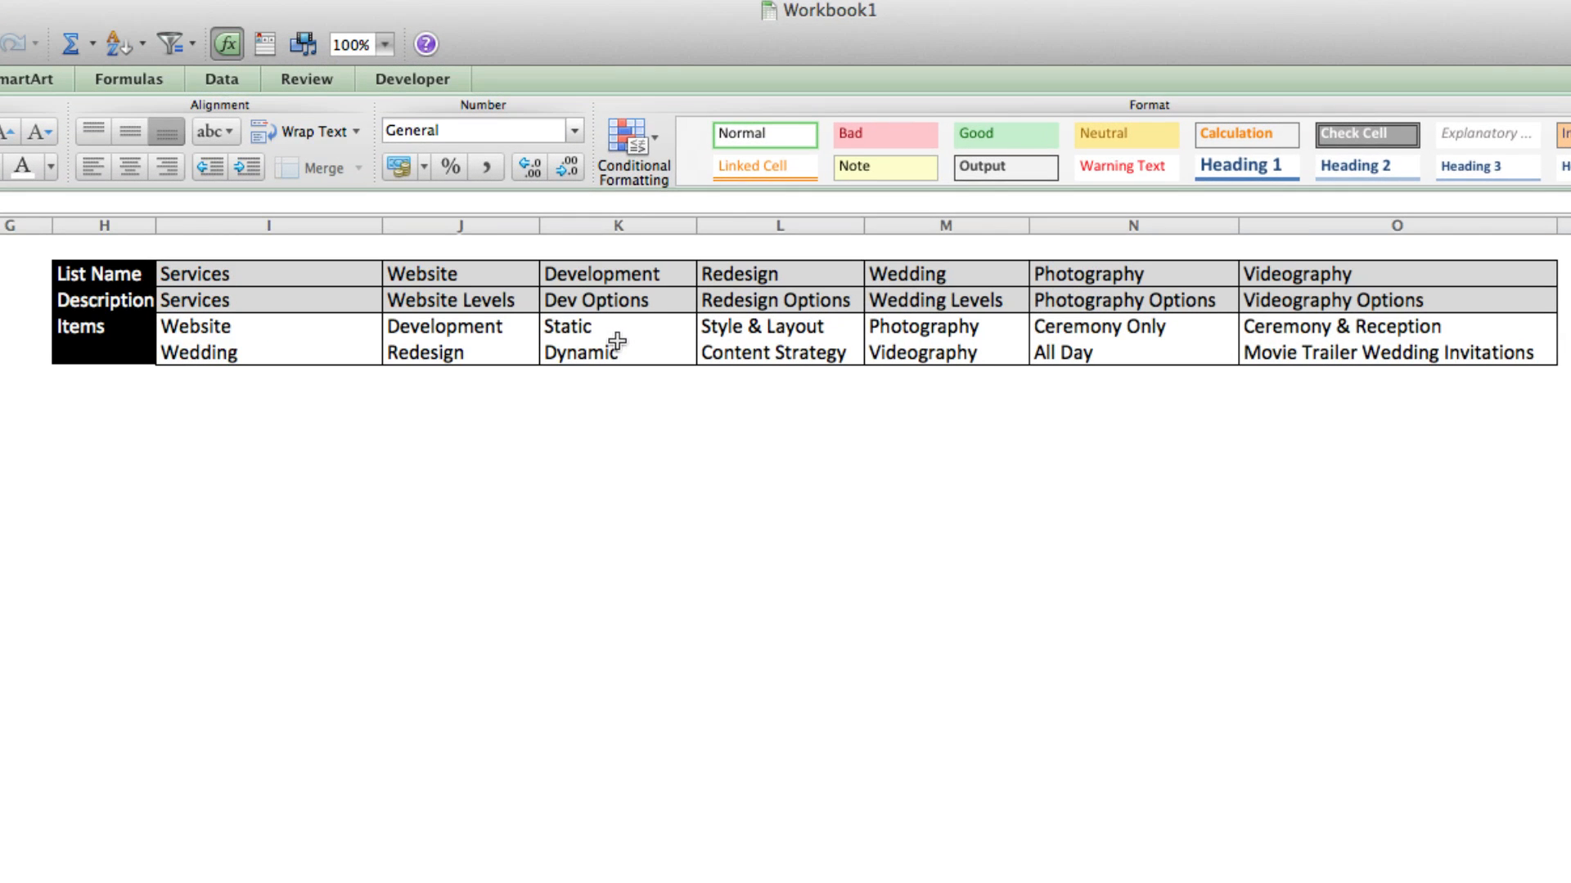
mouse_move(210, 330)
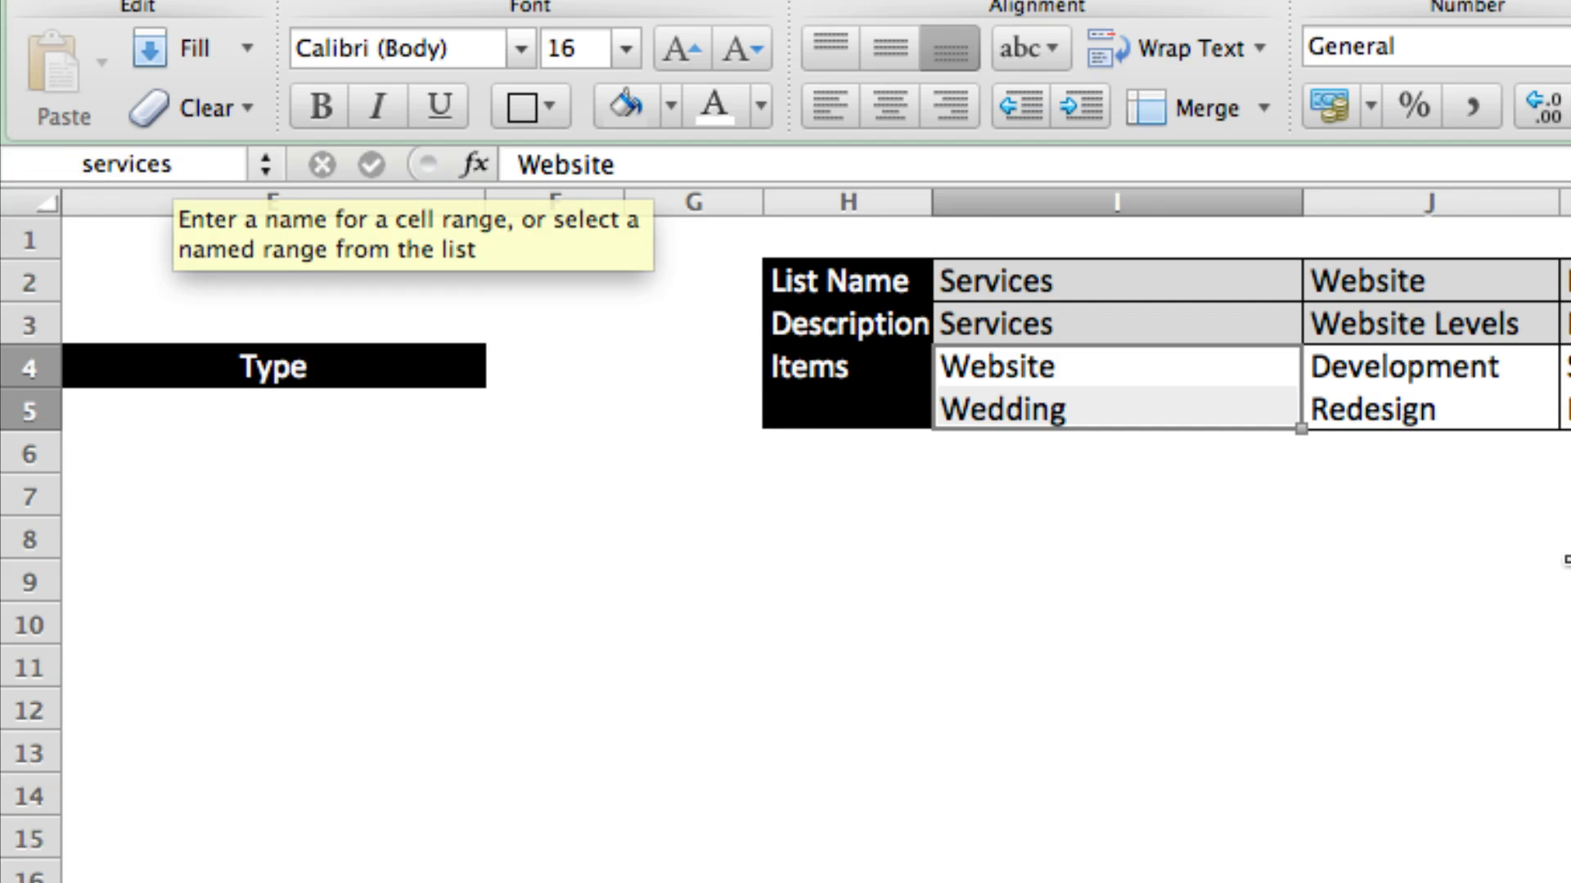
- Name the Website/Wedding items range 'services' and review the Development and Redesign items
click(1114, 464)
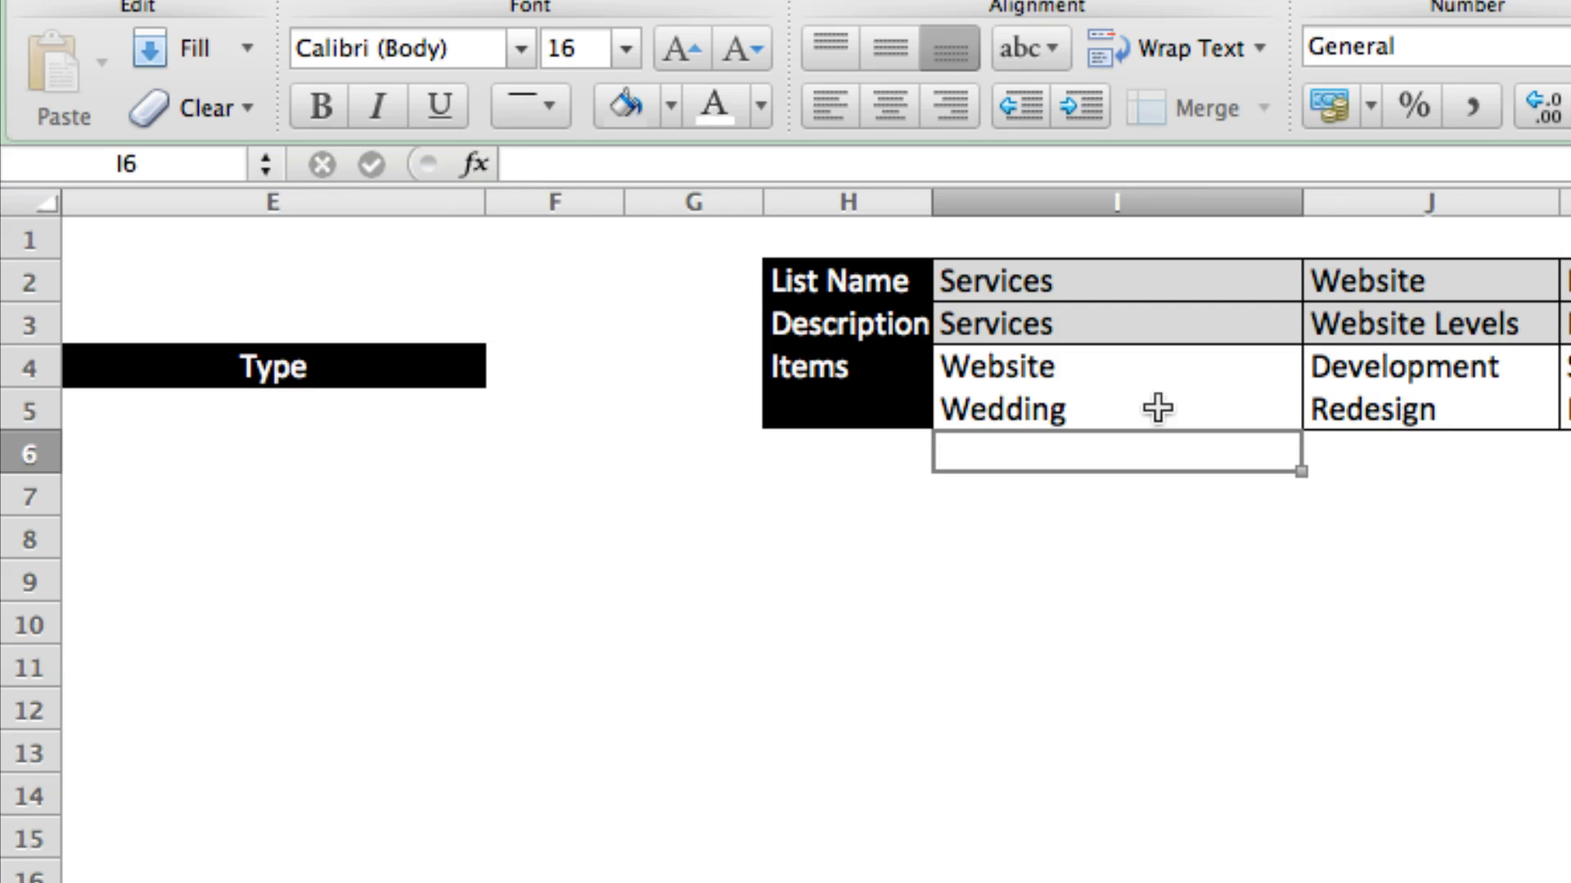
mouse_move(1152, 406)
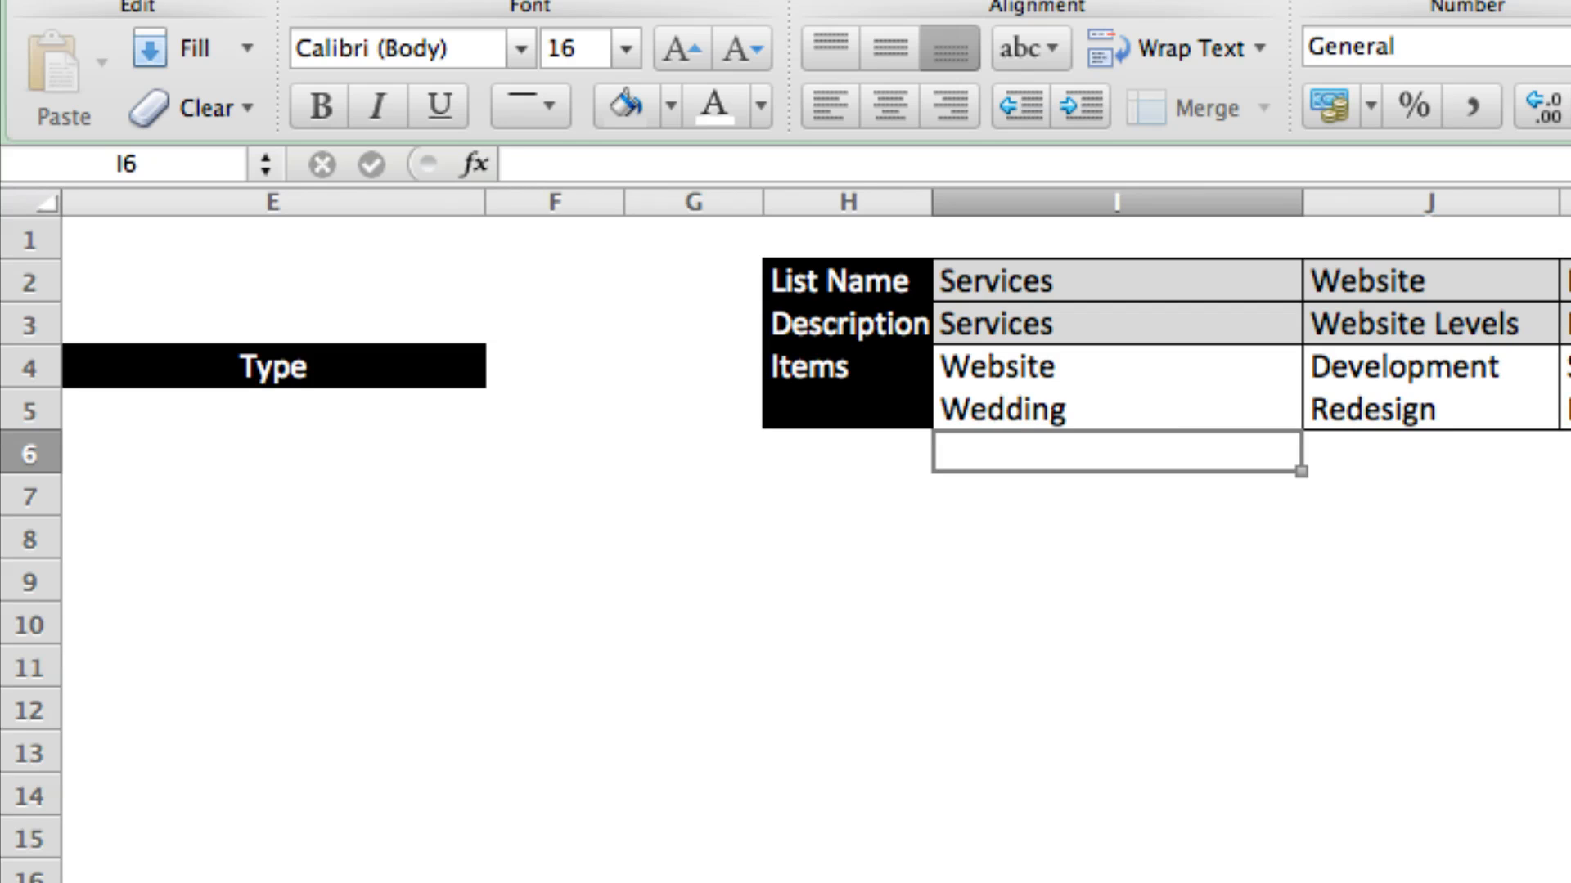
click(1137, 409)
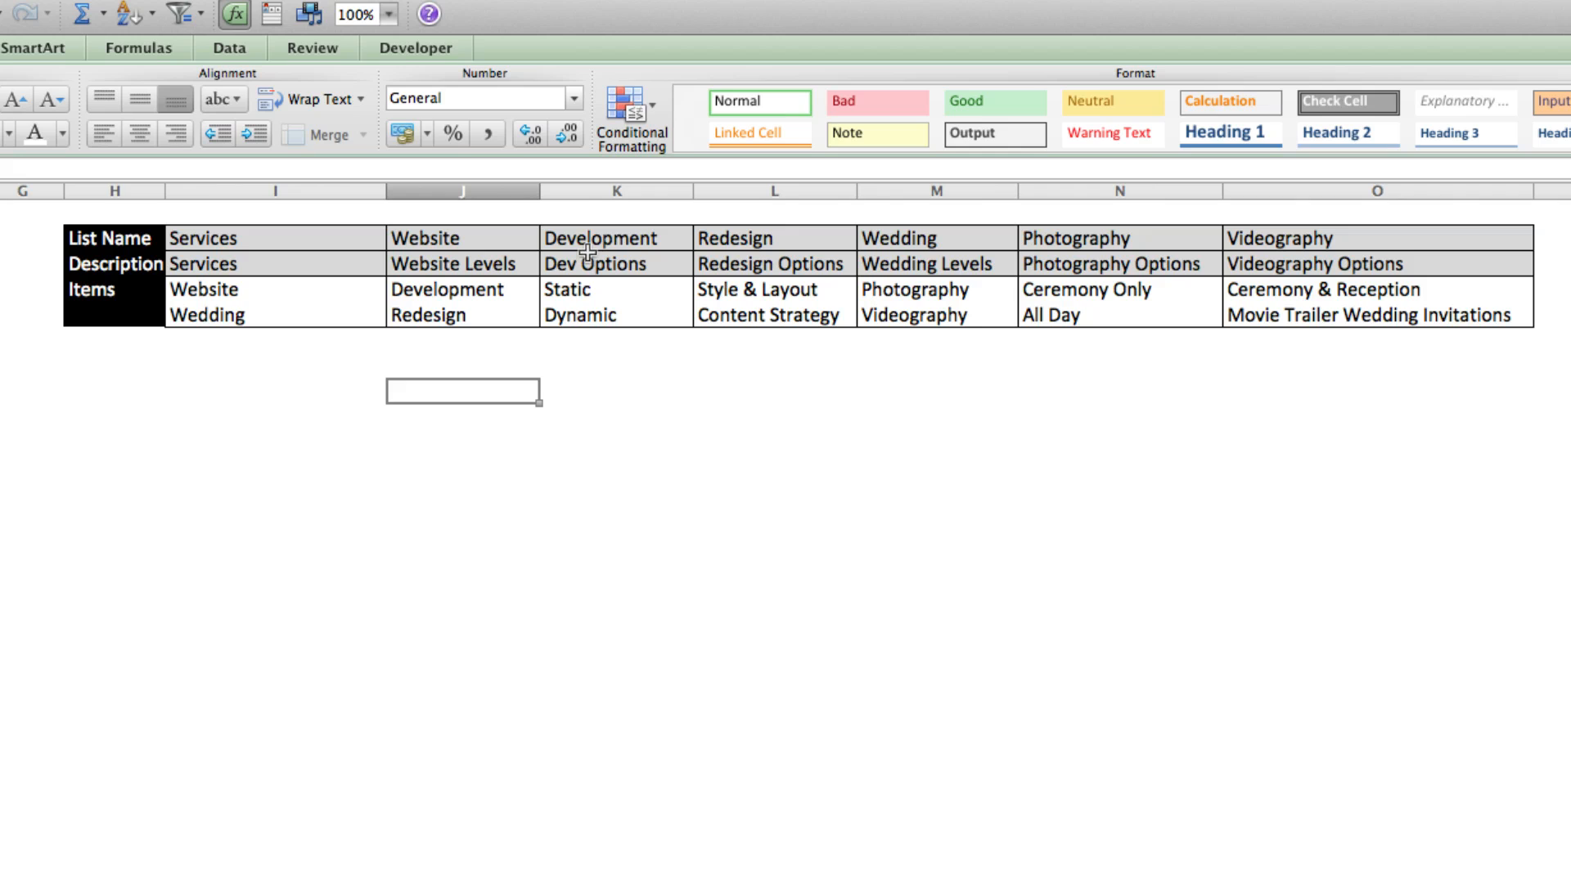
click(599, 288)
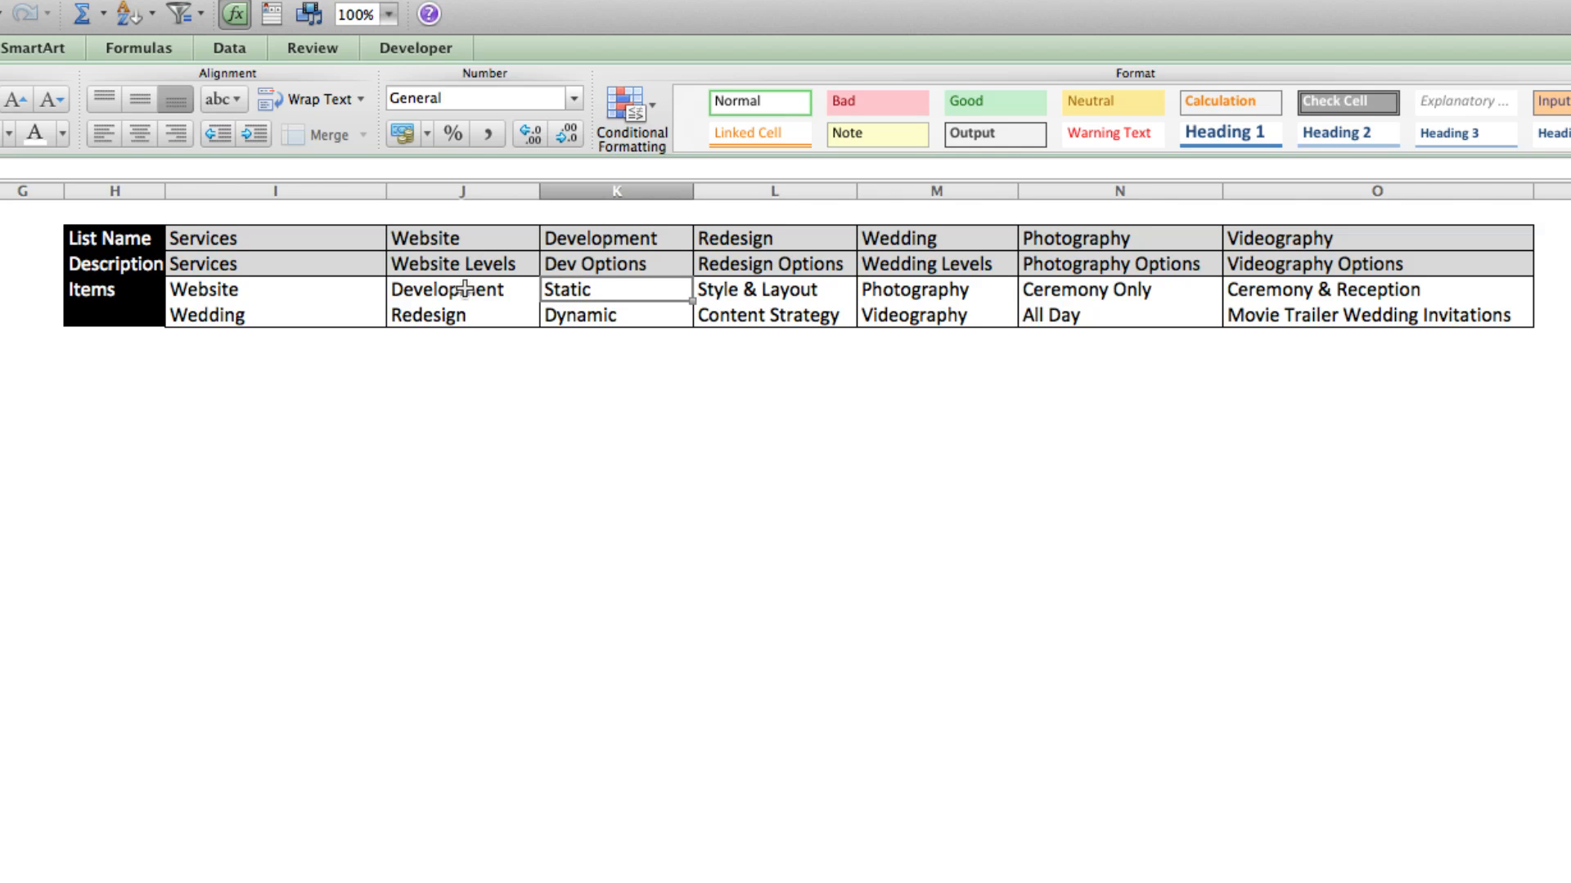
click(448, 290)
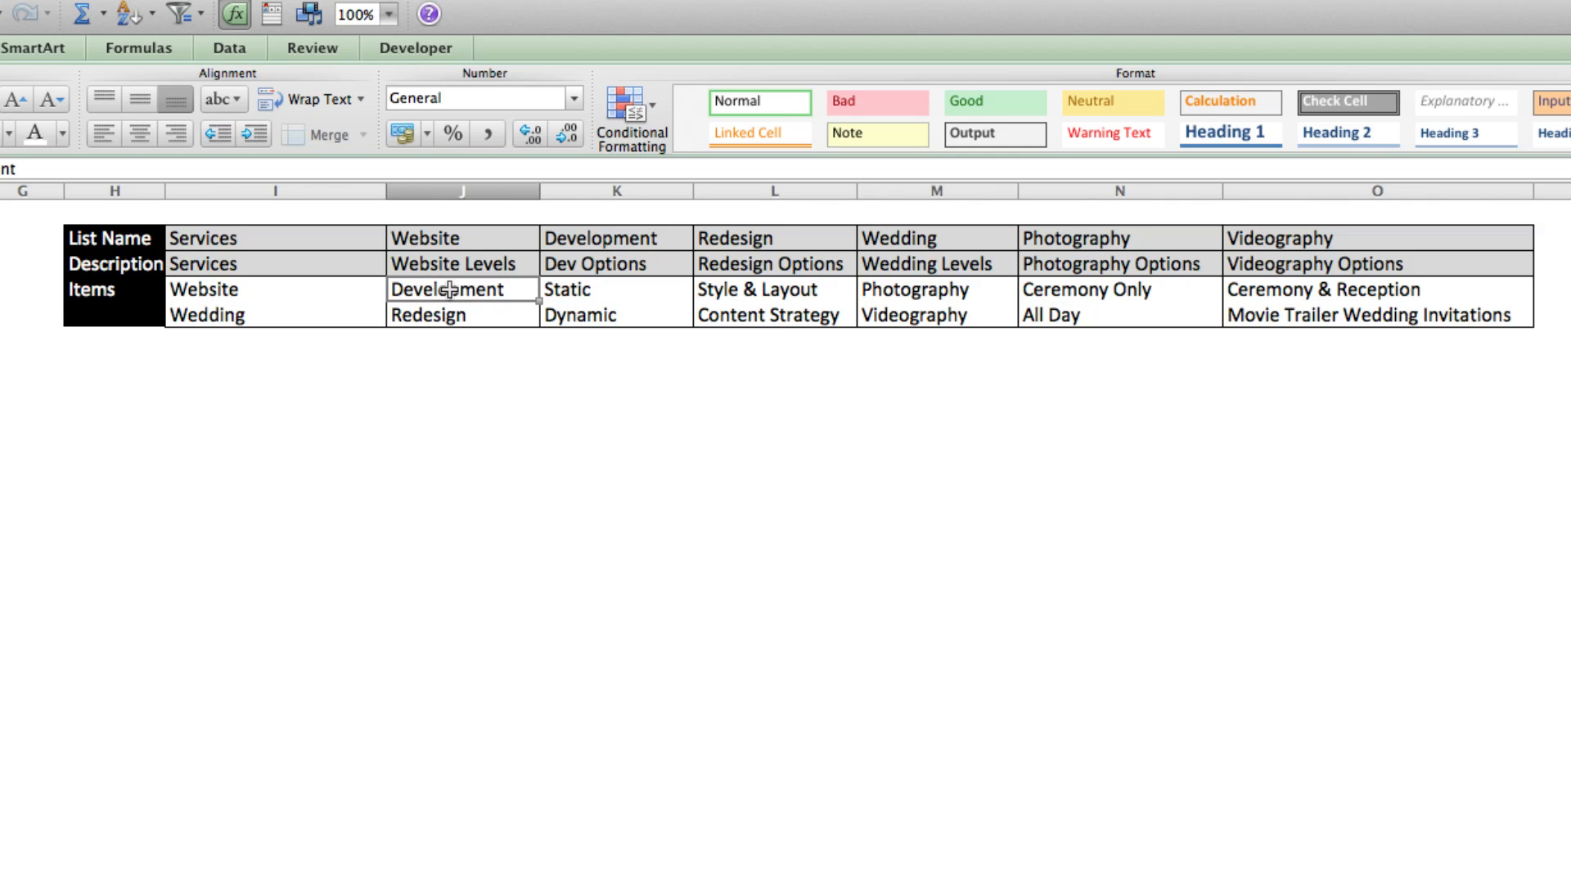
mouse_move(579, 294)
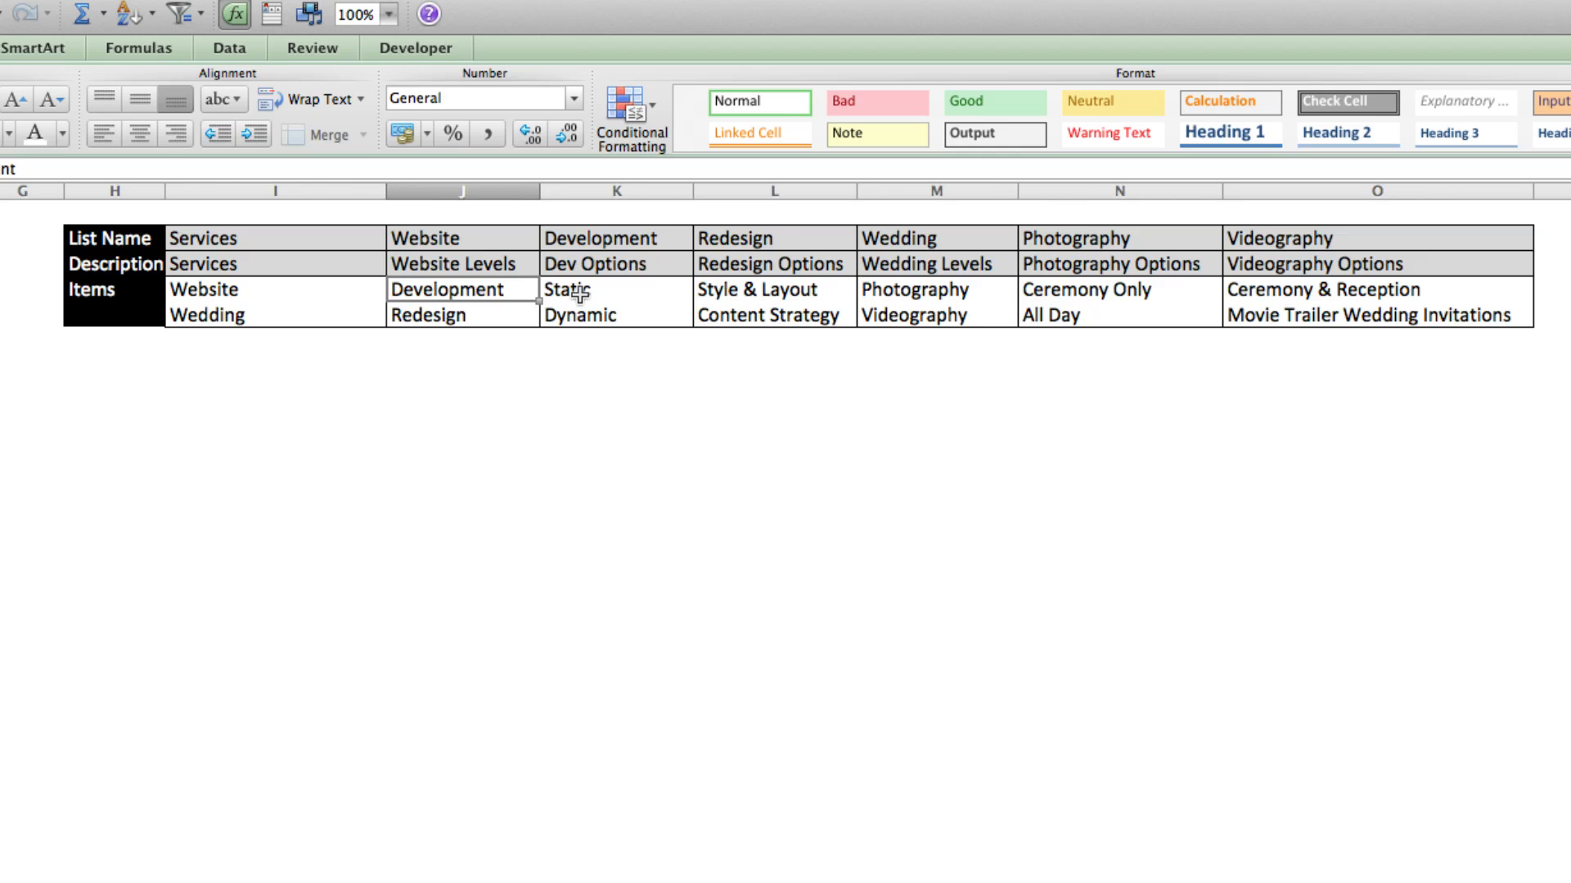
click(579, 316)
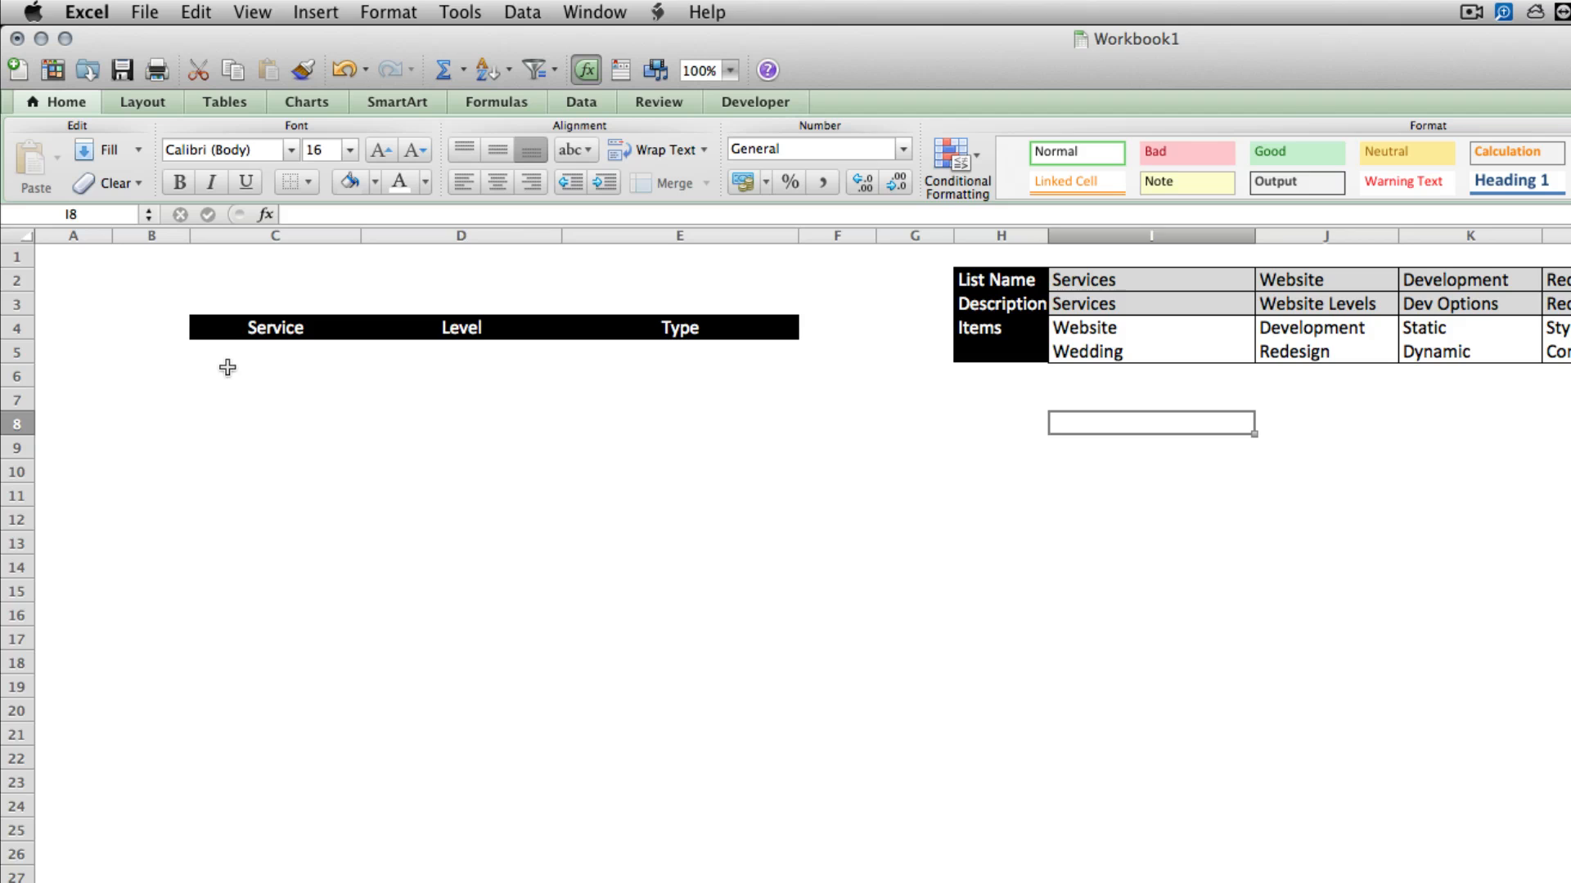
- Validate C5 as a List with source =services
click(275, 352)
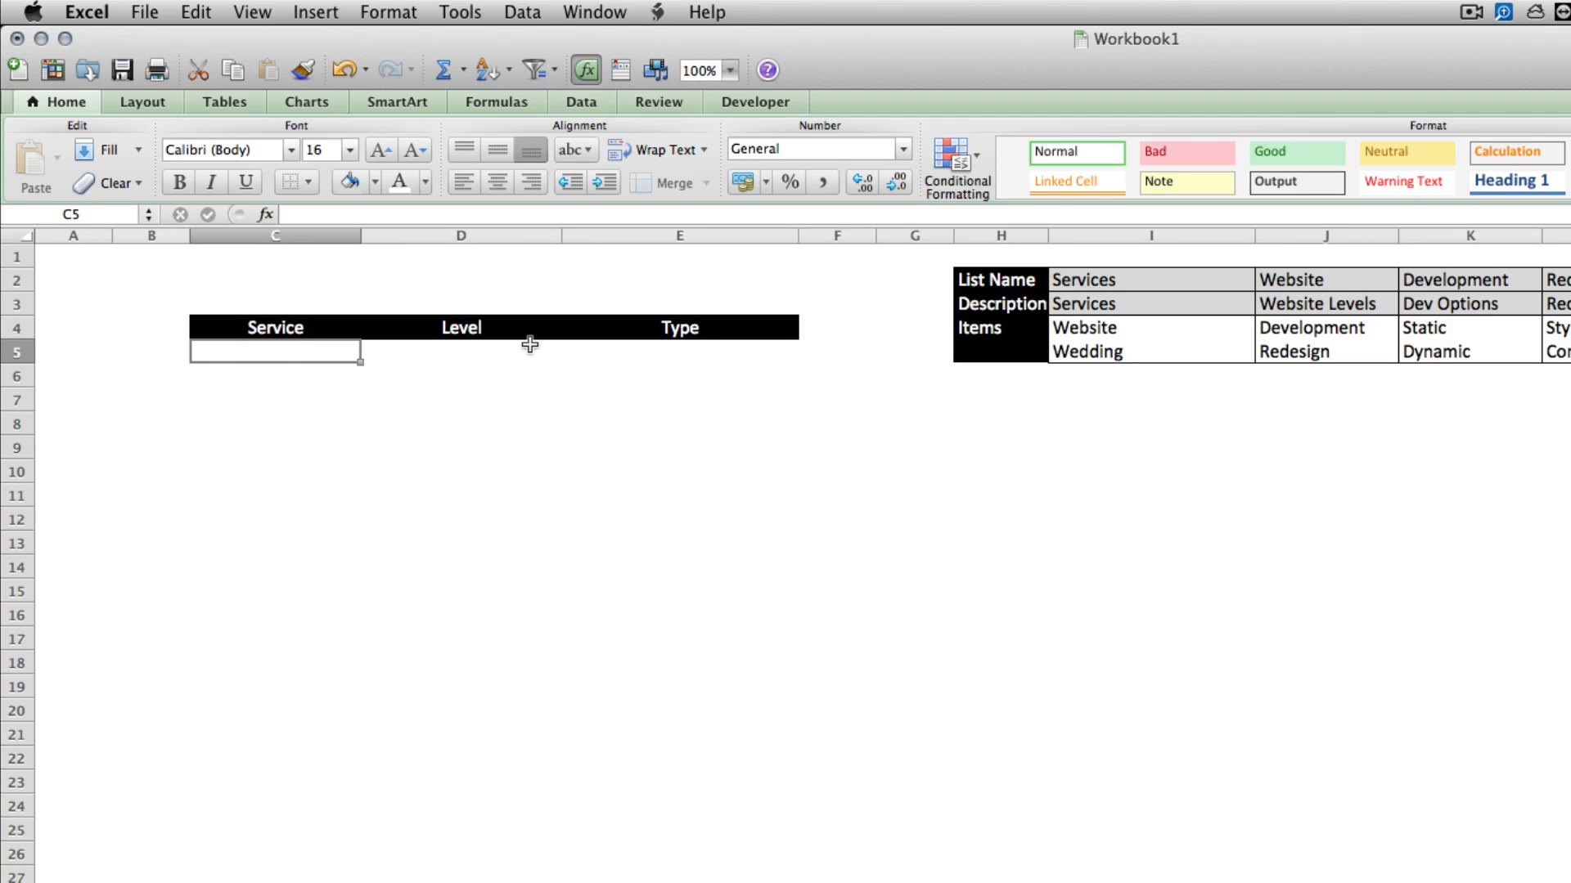
click(520, 10)
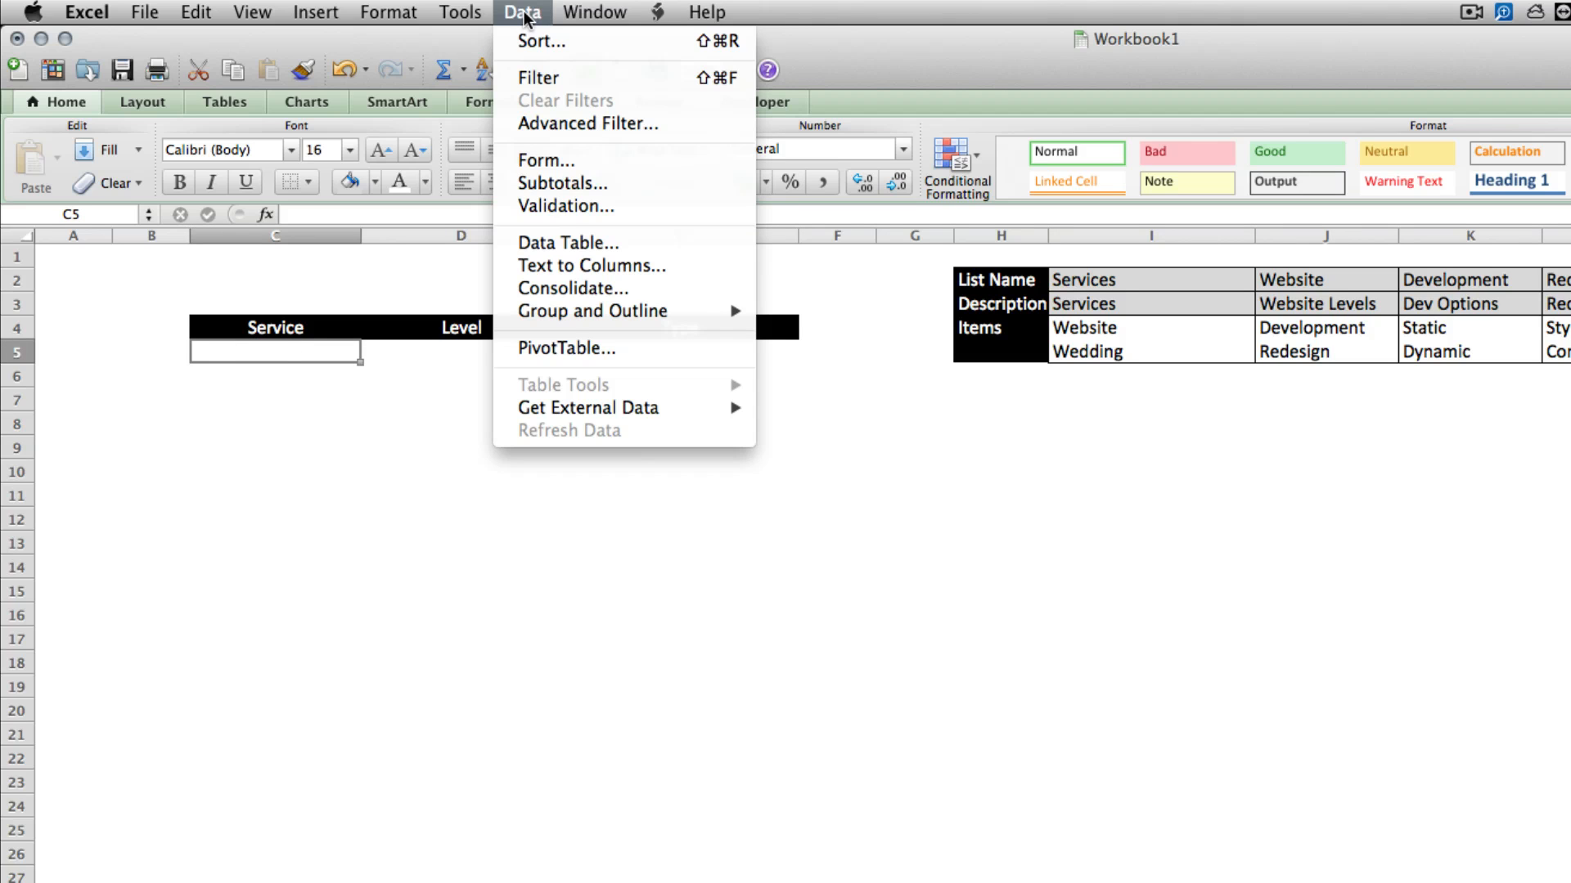
click(564, 208)
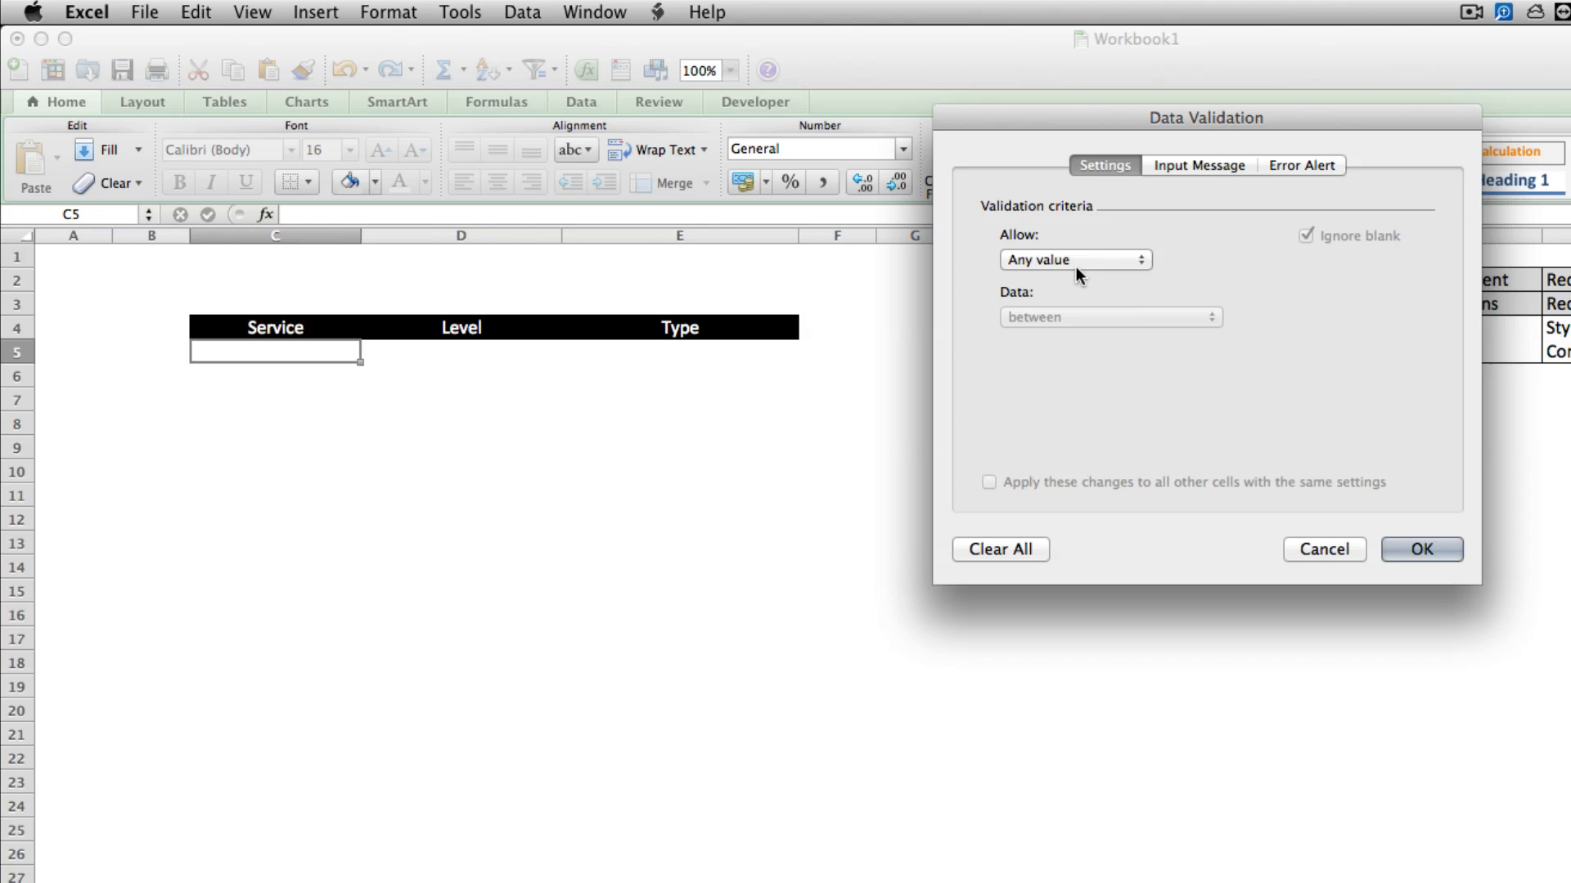
click(1077, 260)
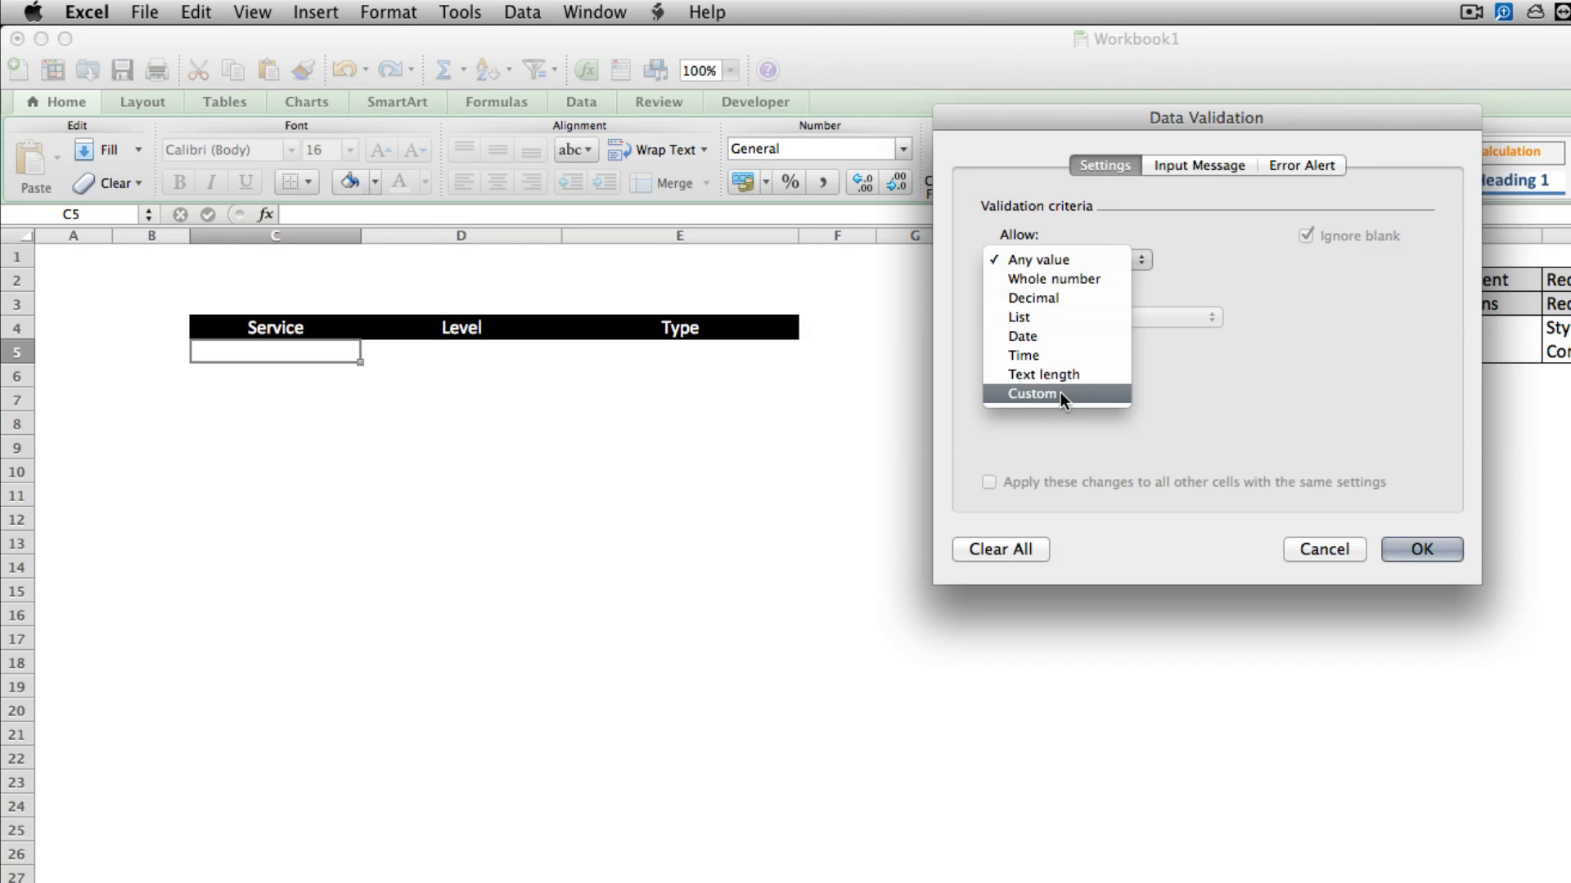
click(1018, 317)
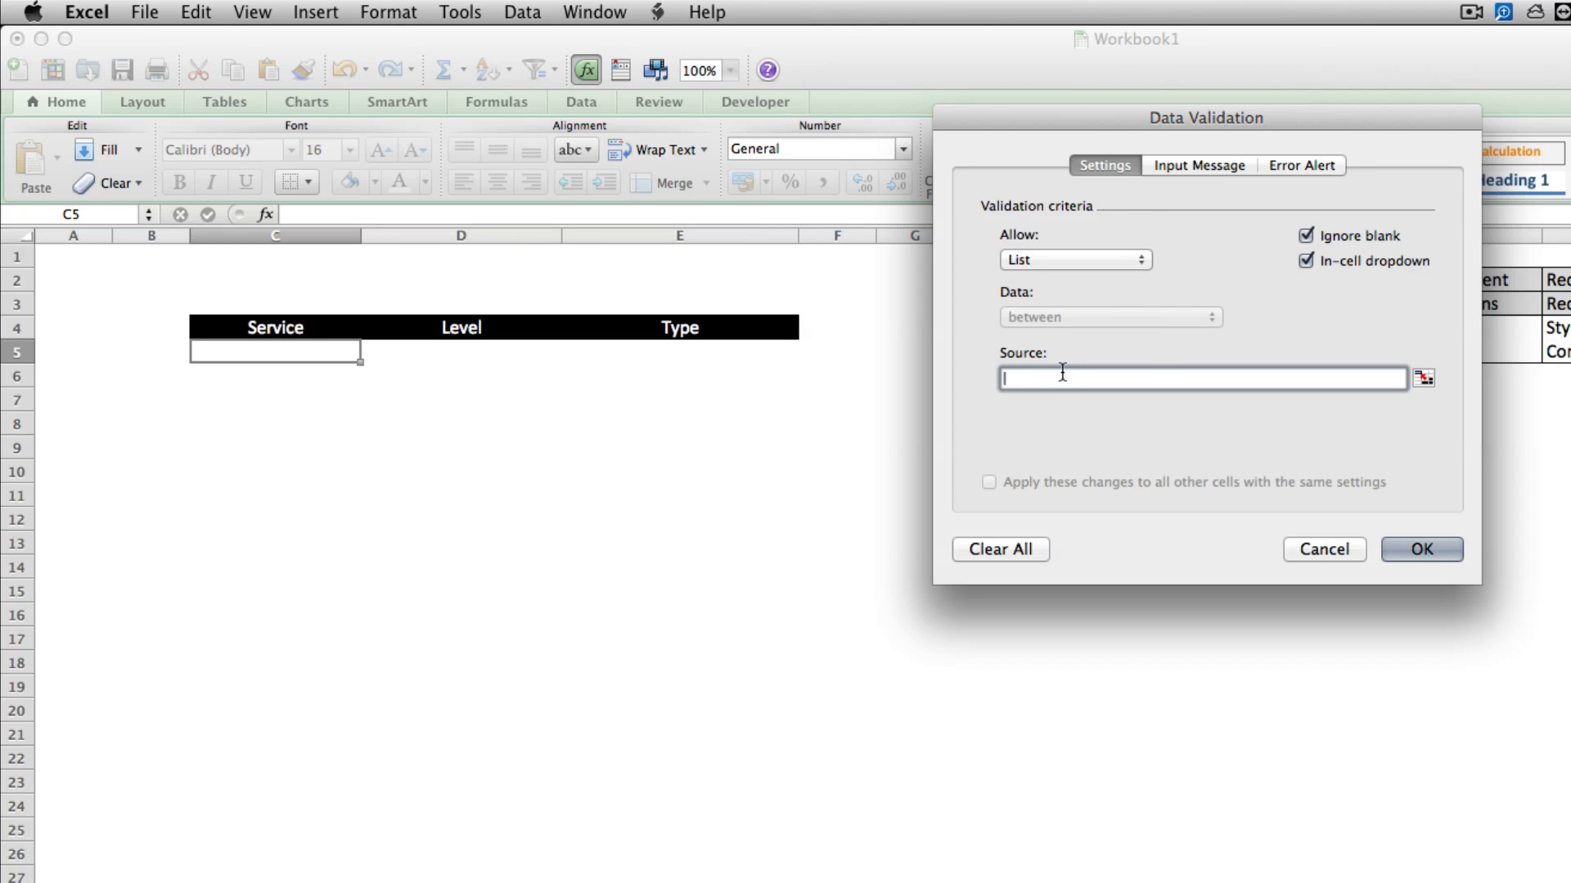
text(=)
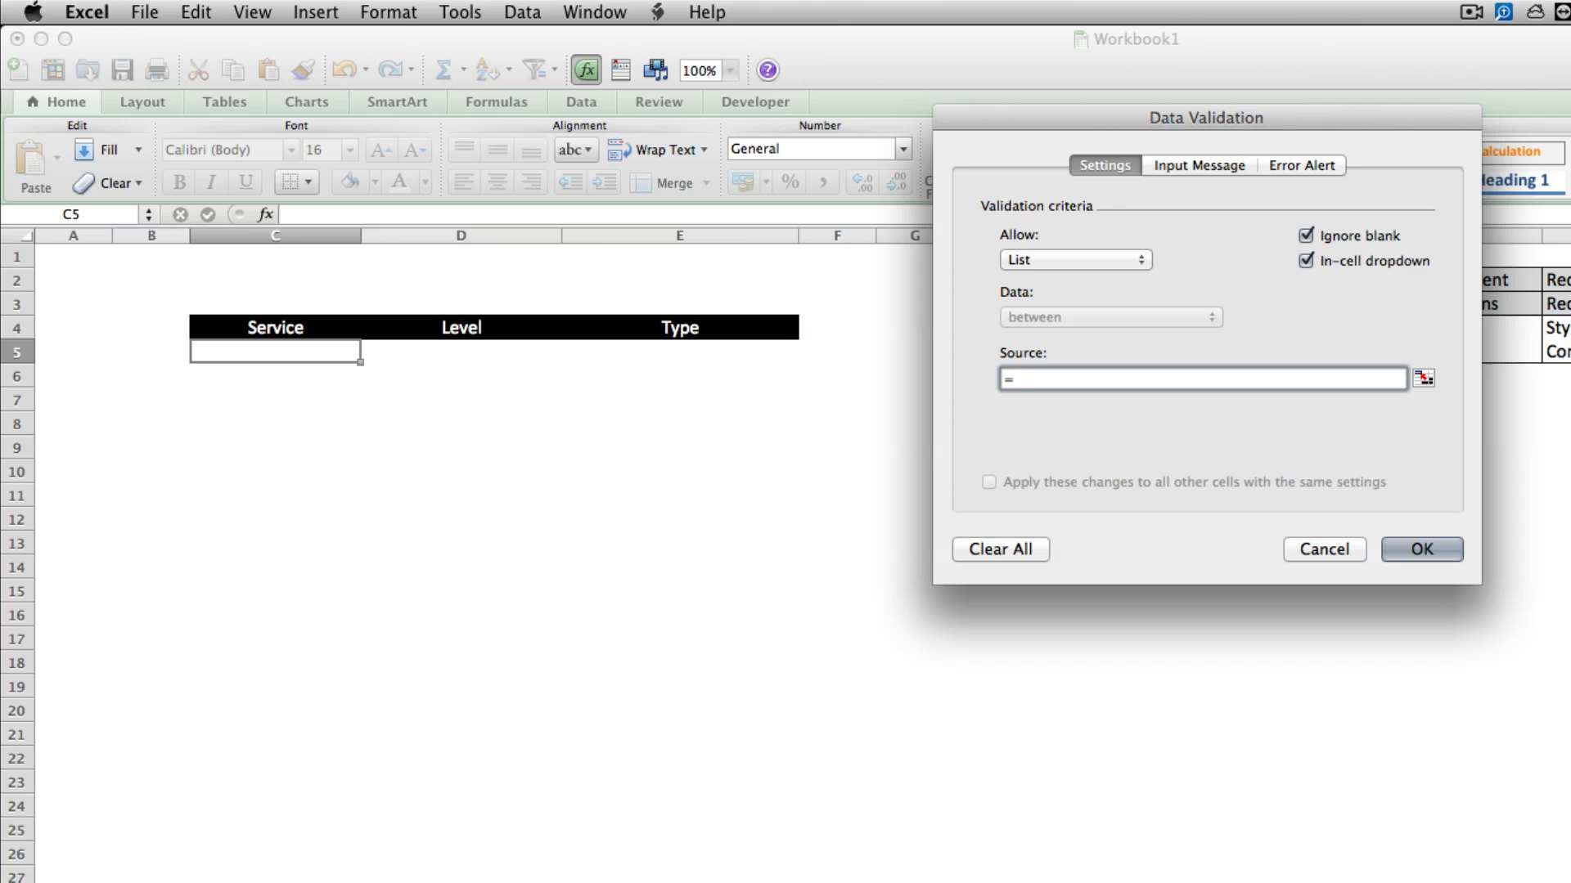
click(1423, 549)
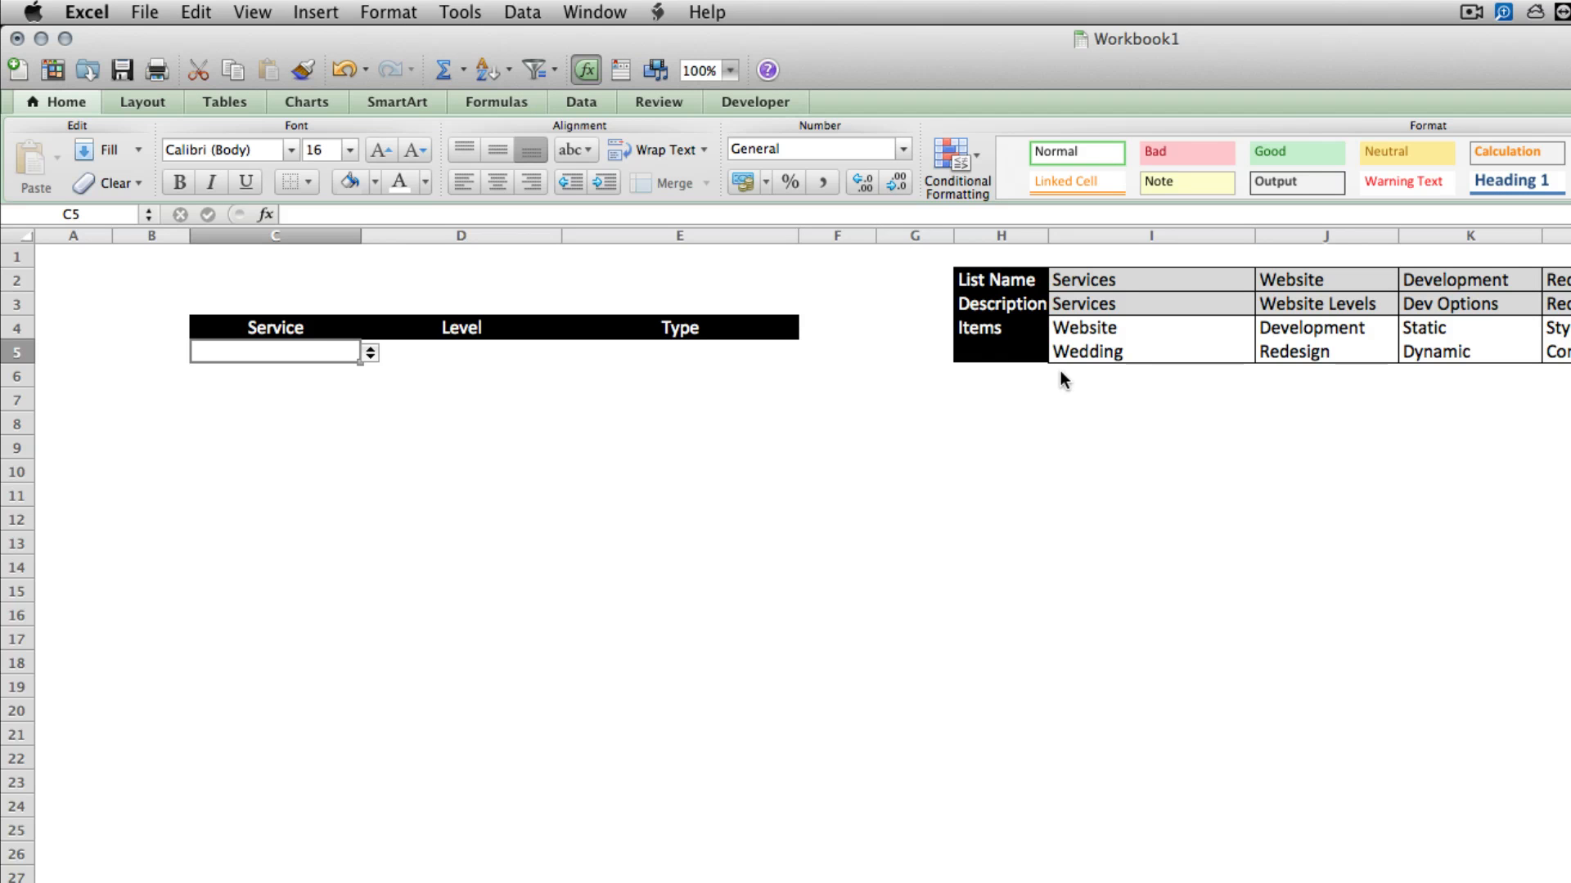
- Choose Website from C5's new Service dropdown
click(367, 353)
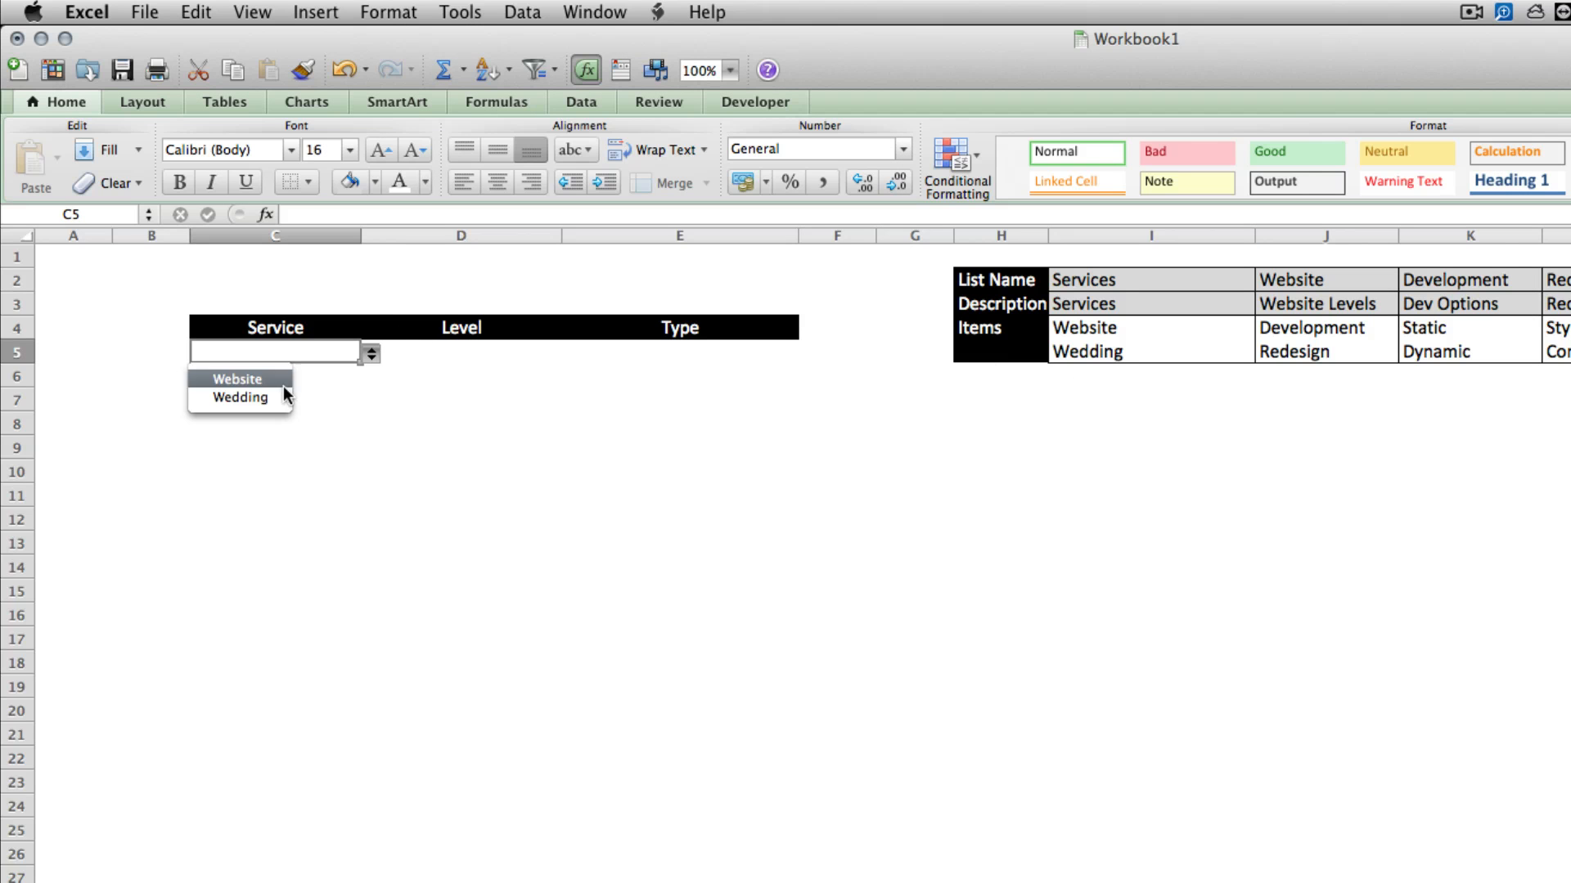
click(236, 380)
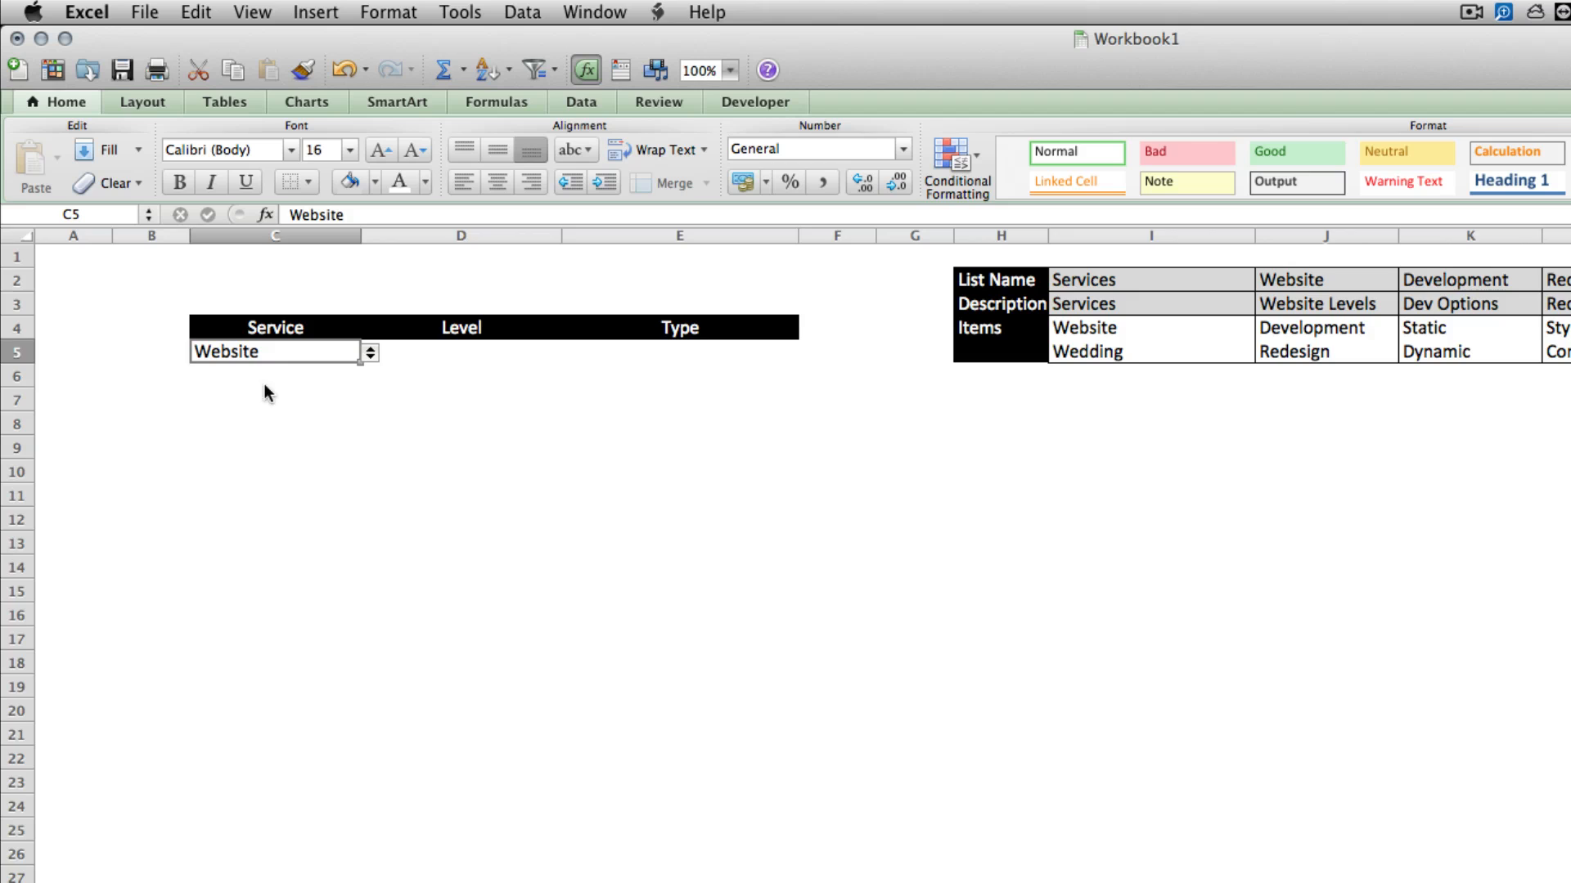
click(522, 12)
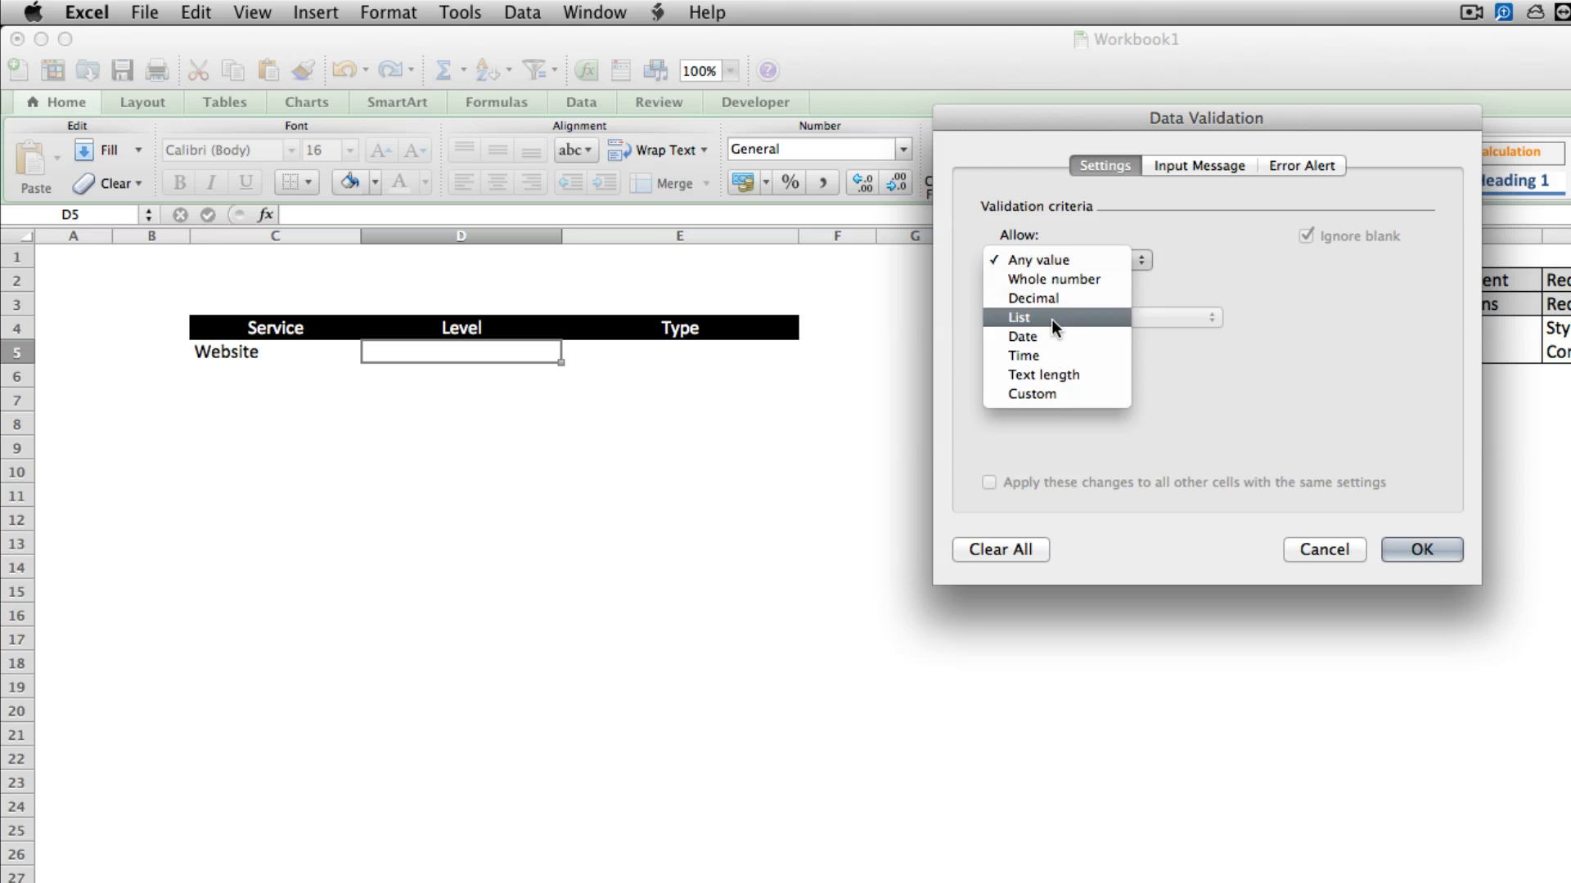
- Validate D5 as a List with source =INDIRECT($C$5)
click(1018, 318)
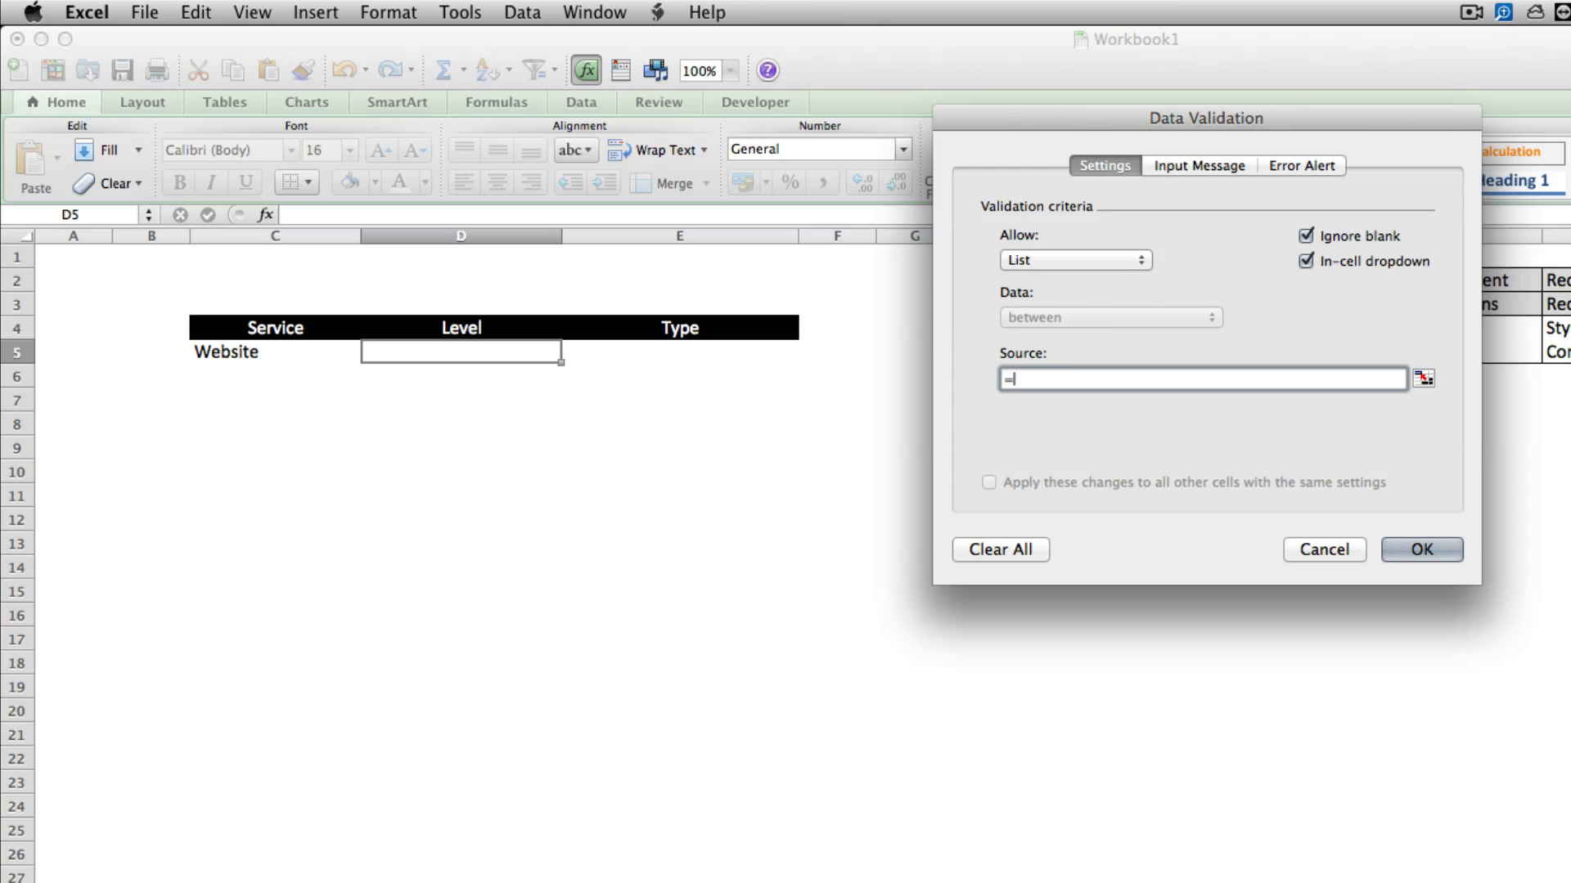
text(INDIRECT()
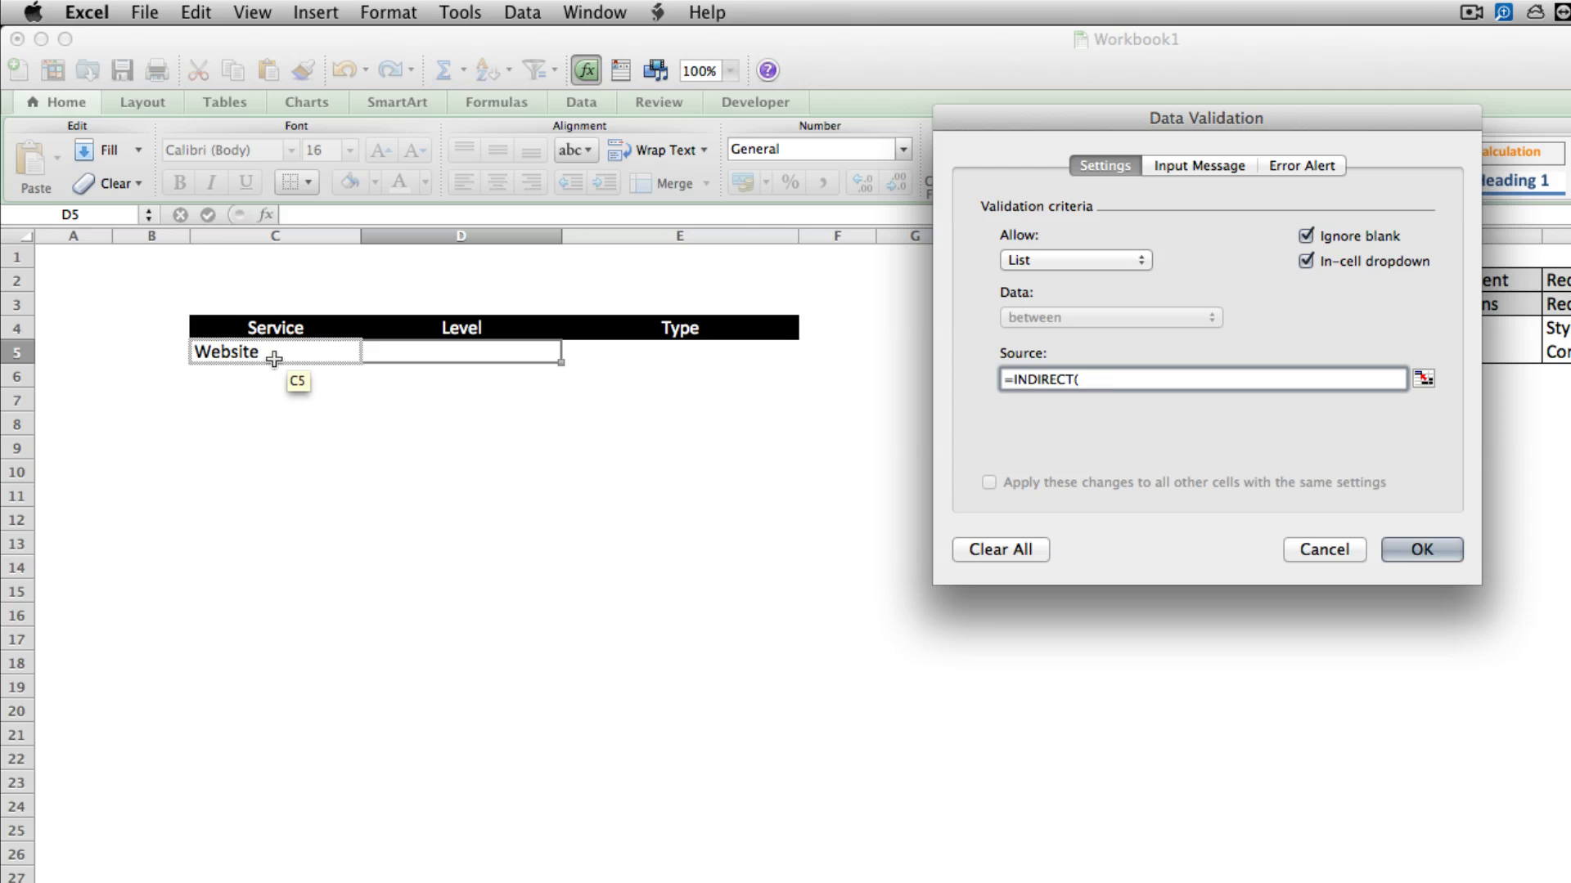
click(275, 351)
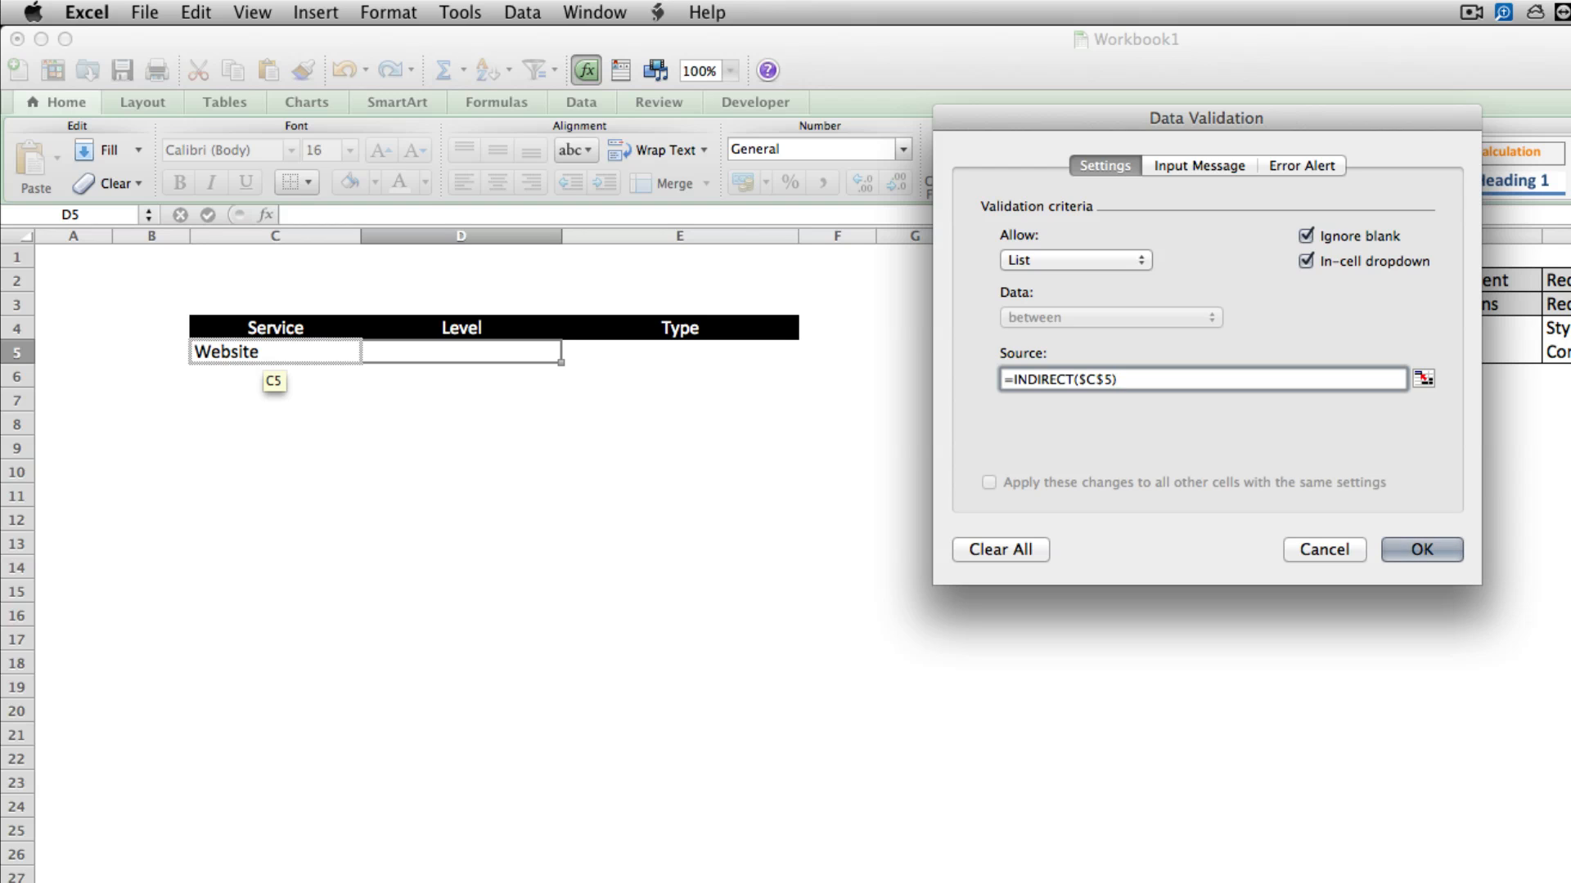
click(1422, 550)
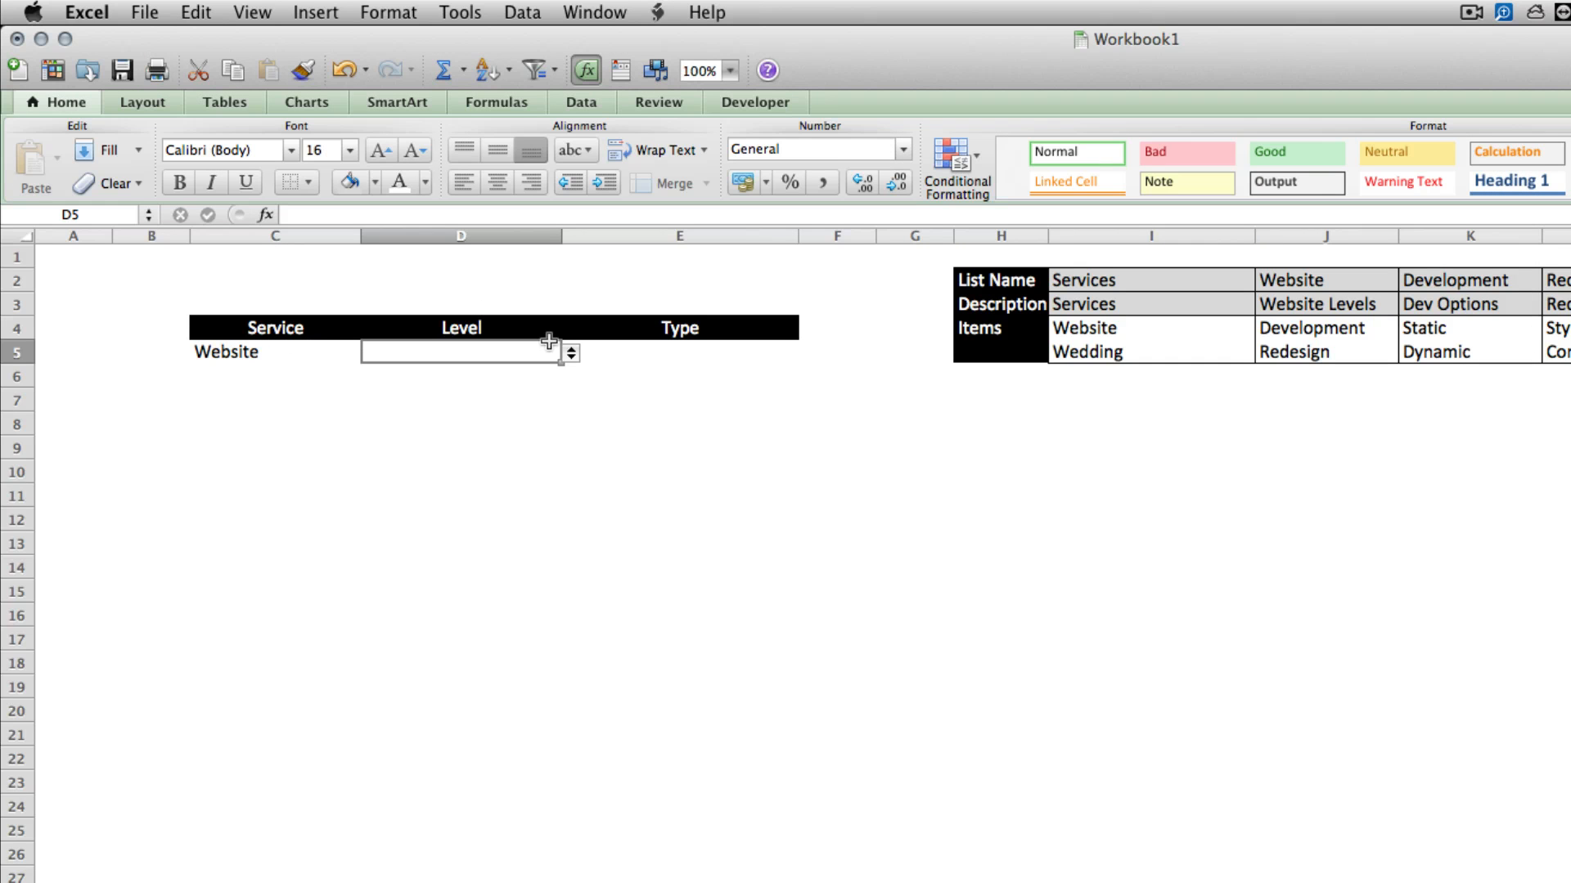
- Test the Level dropdown and enter Videography for the Wedding service
click(571, 353)
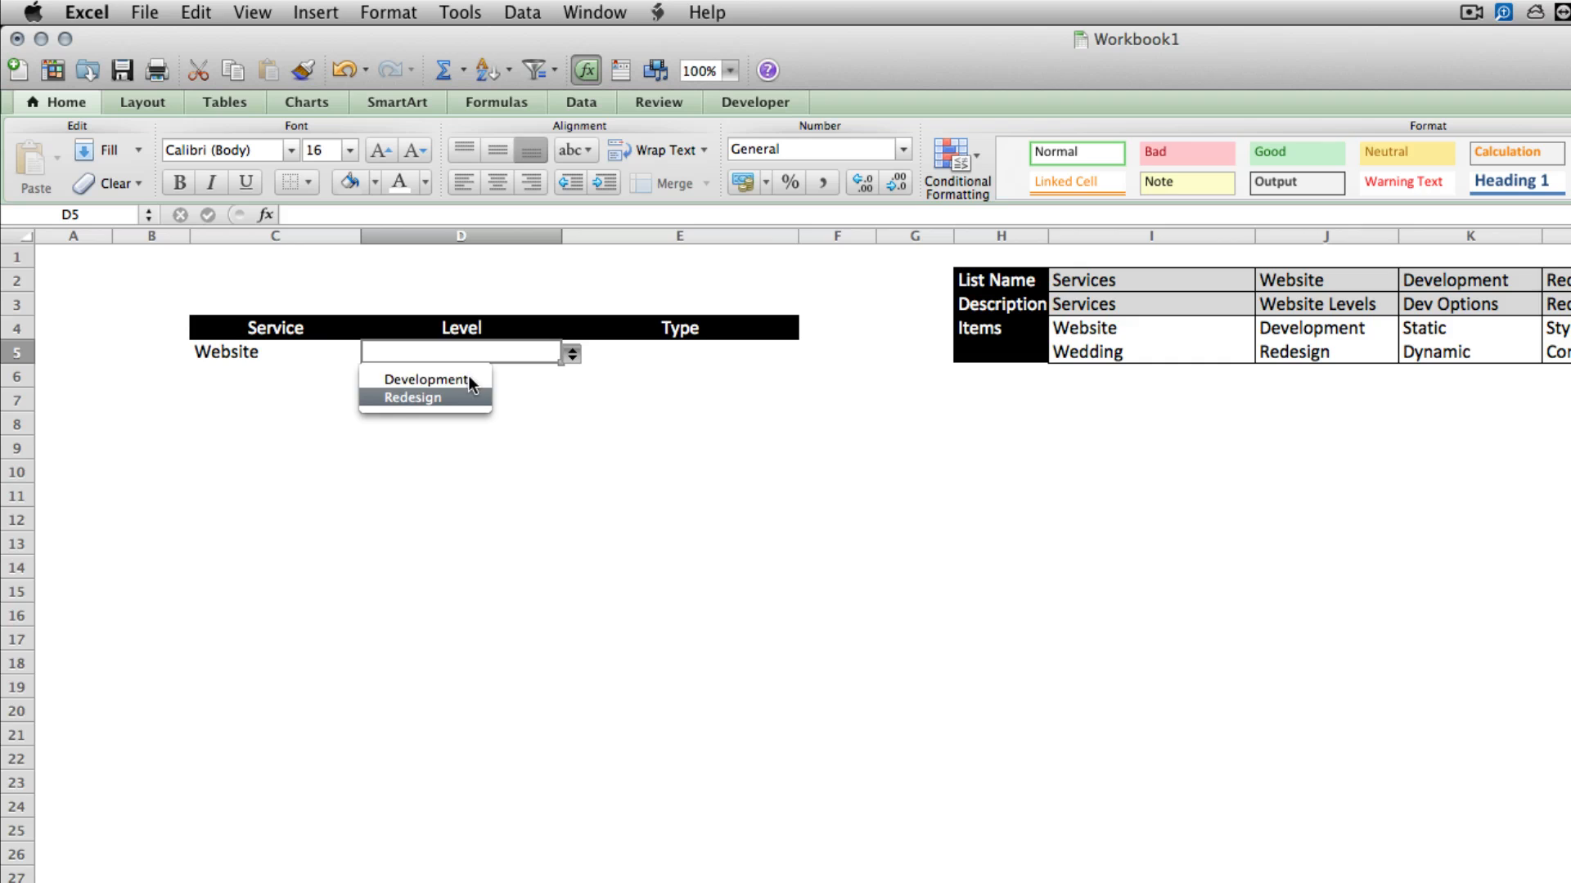
click(275, 352)
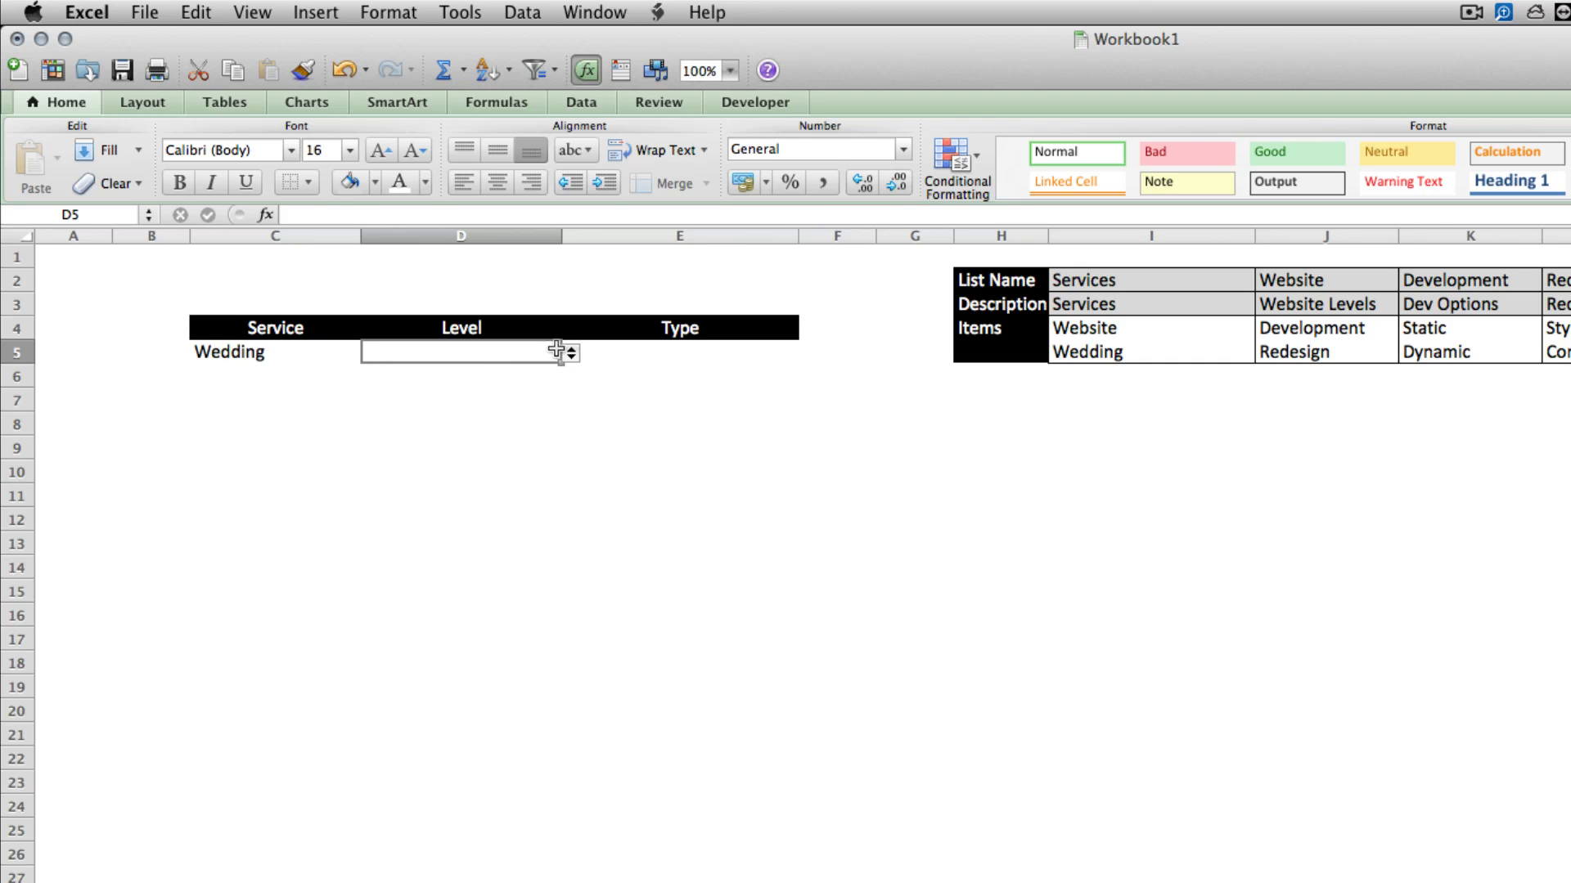
mouse_move(666, 353)
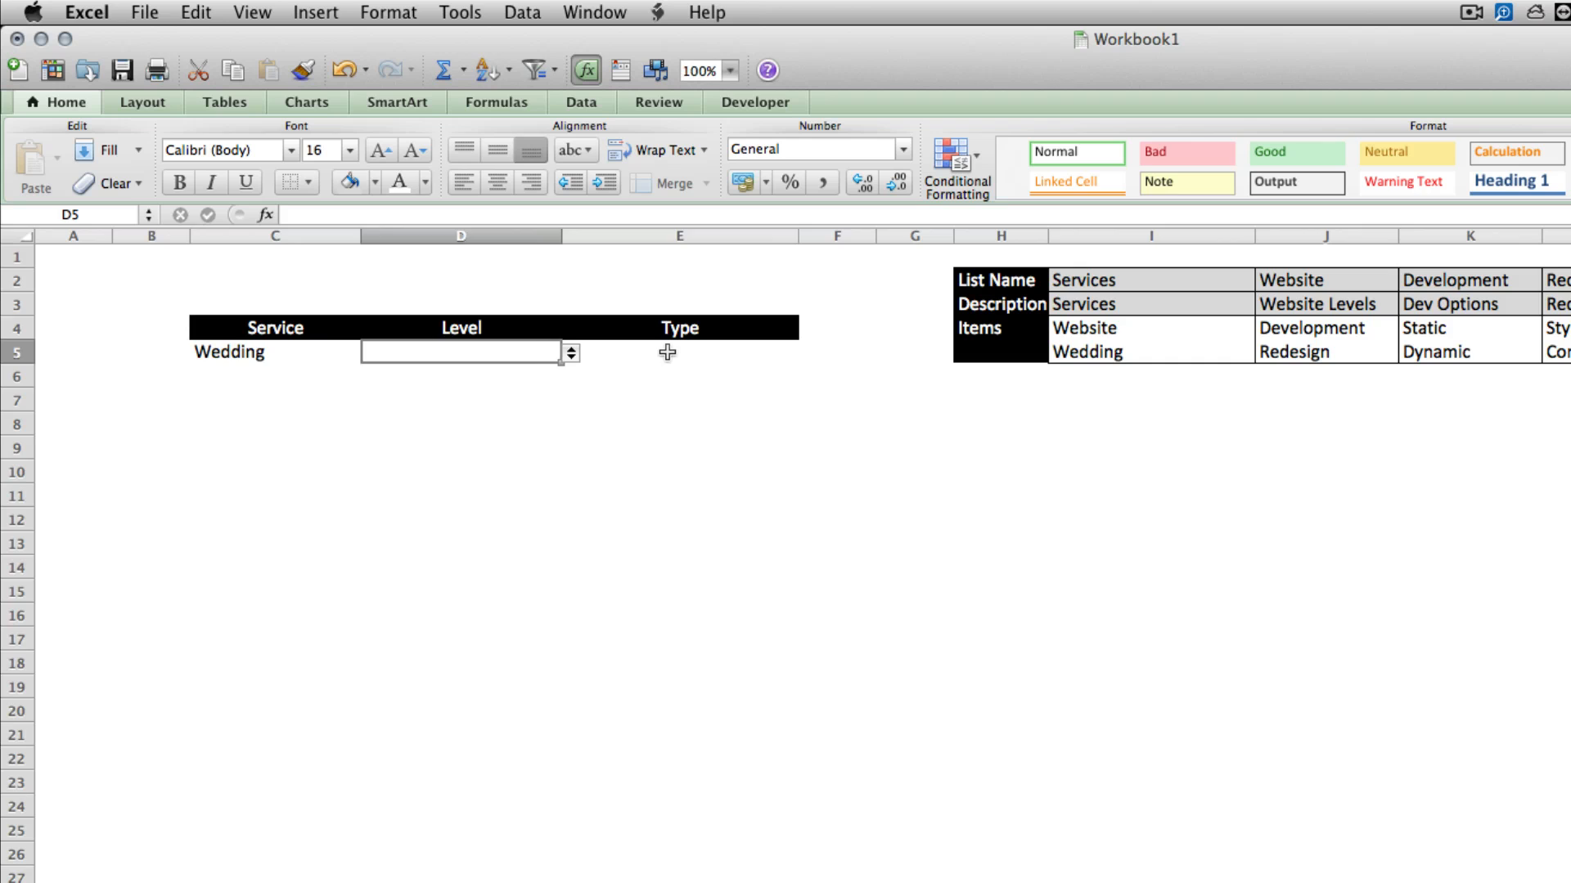
text(Videography)
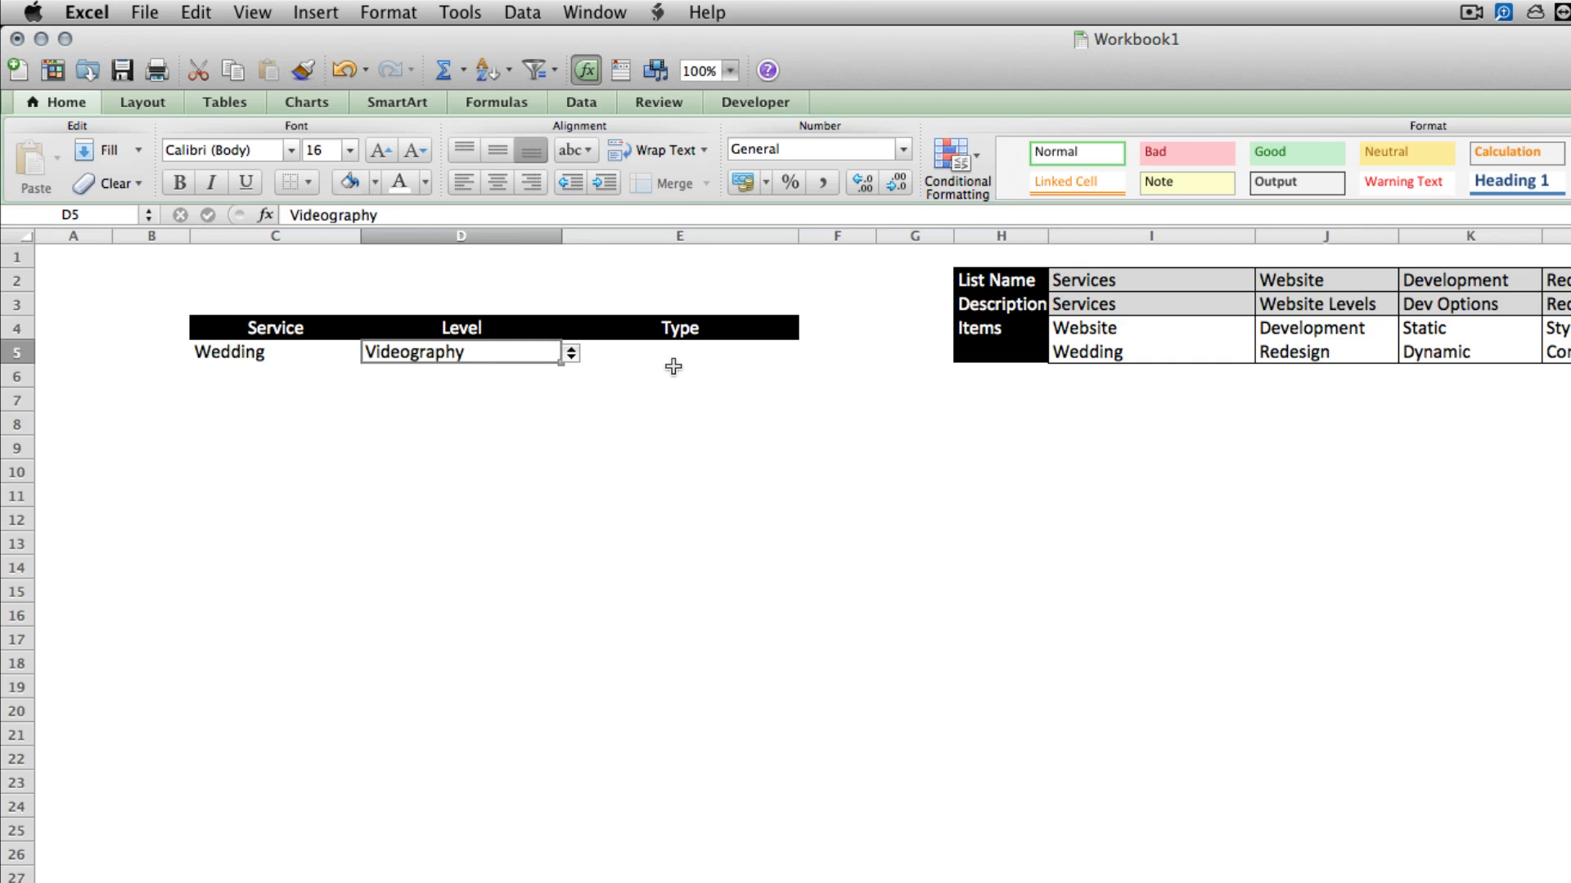
click(674, 355)
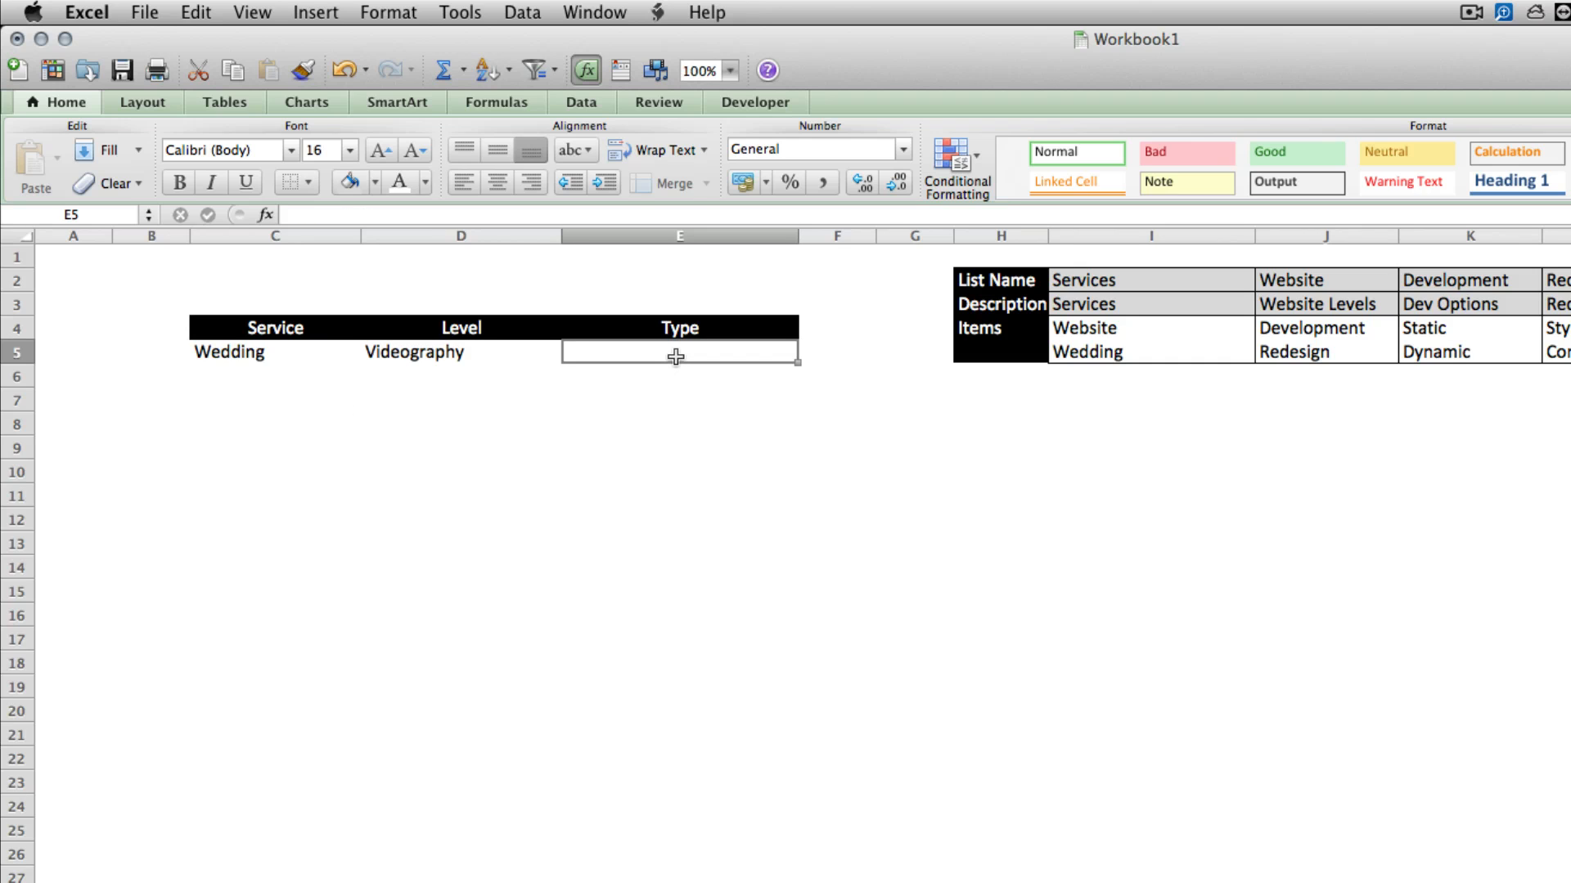
- Validate E5 as a List with source =INDIRECT($D$5)
click(522, 11)
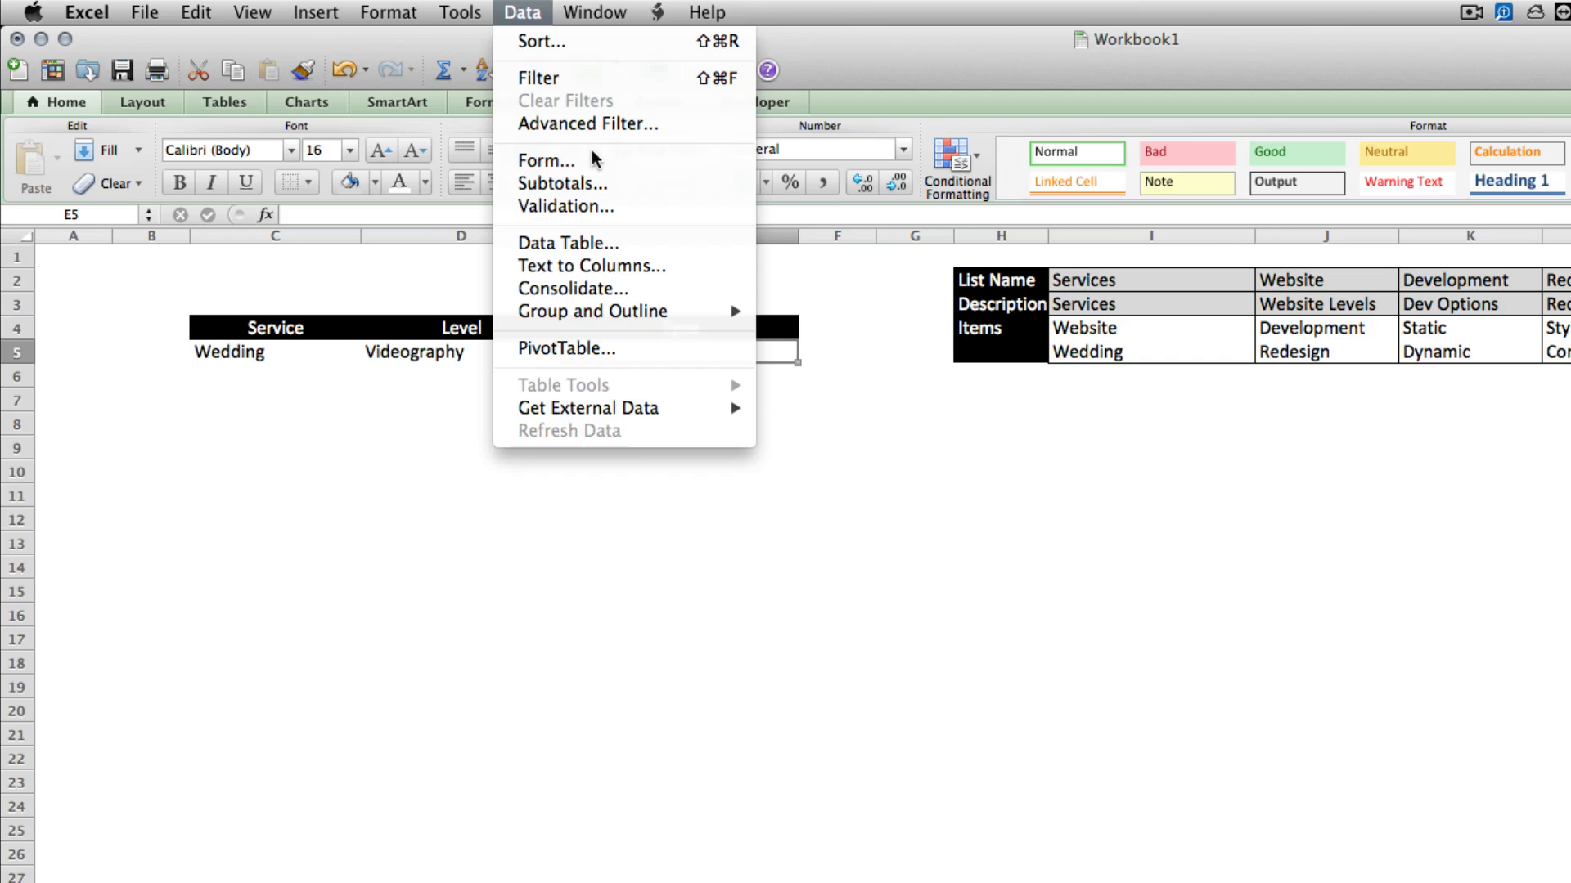
click(566, 208)
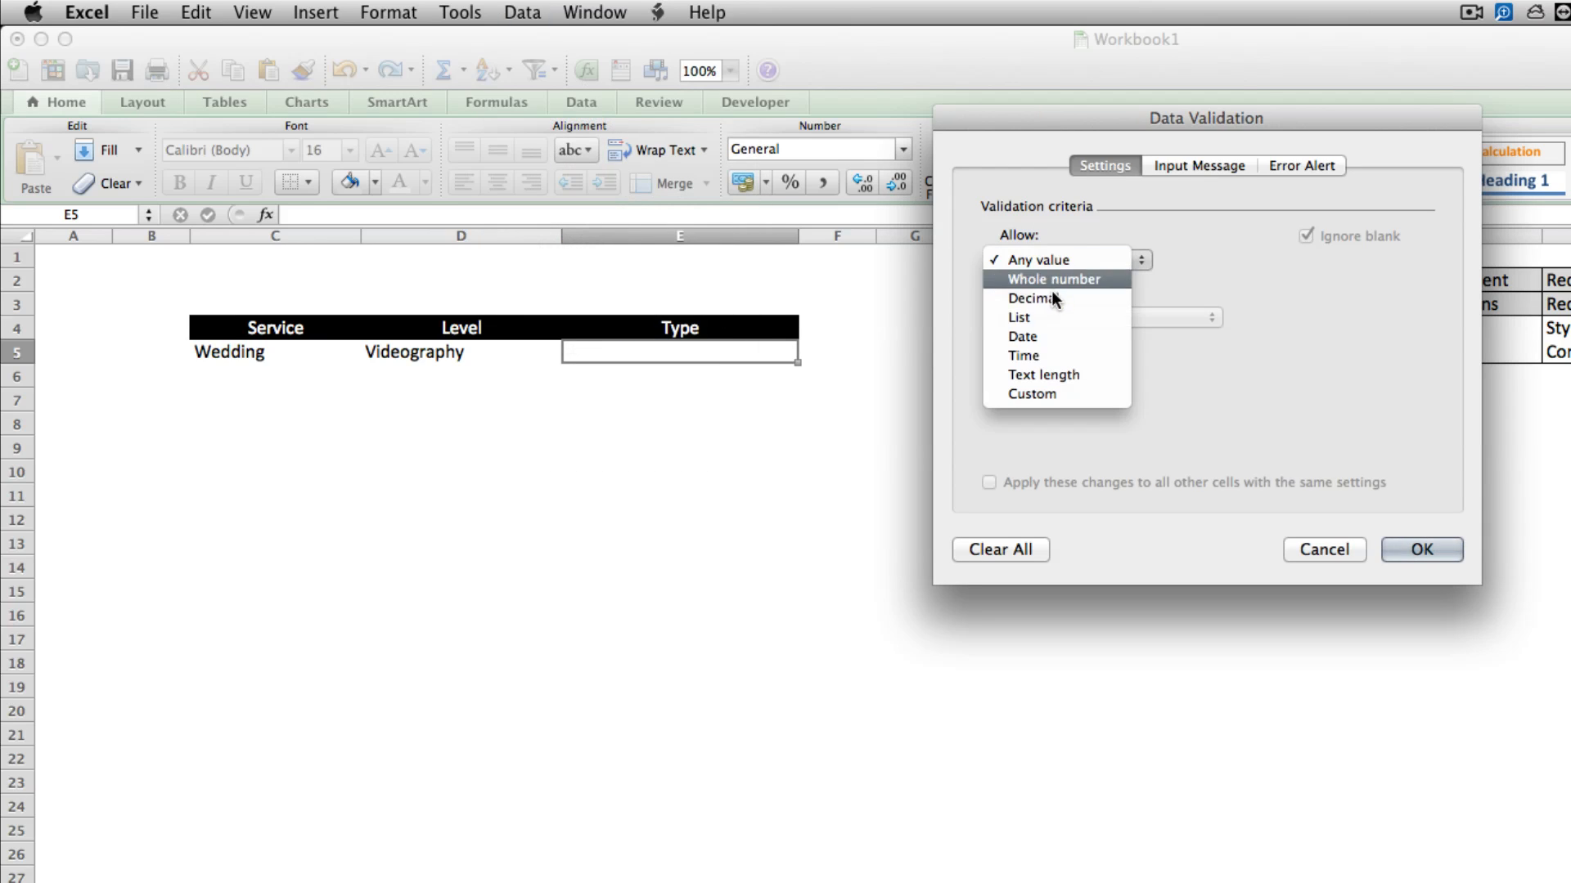
click(1017, 317)
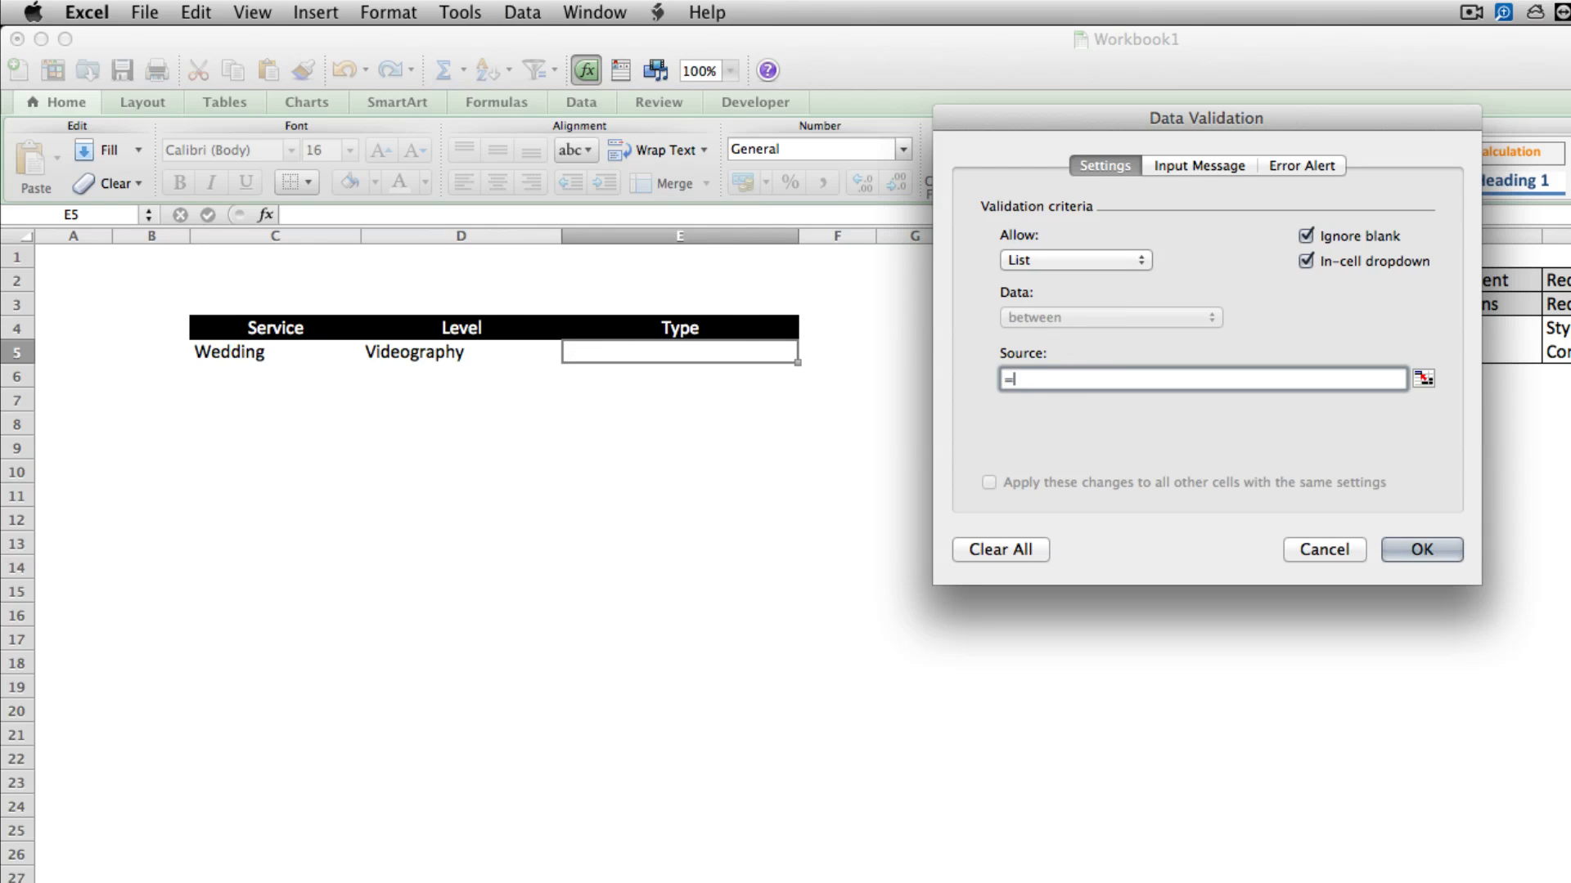
text(INDIREC)
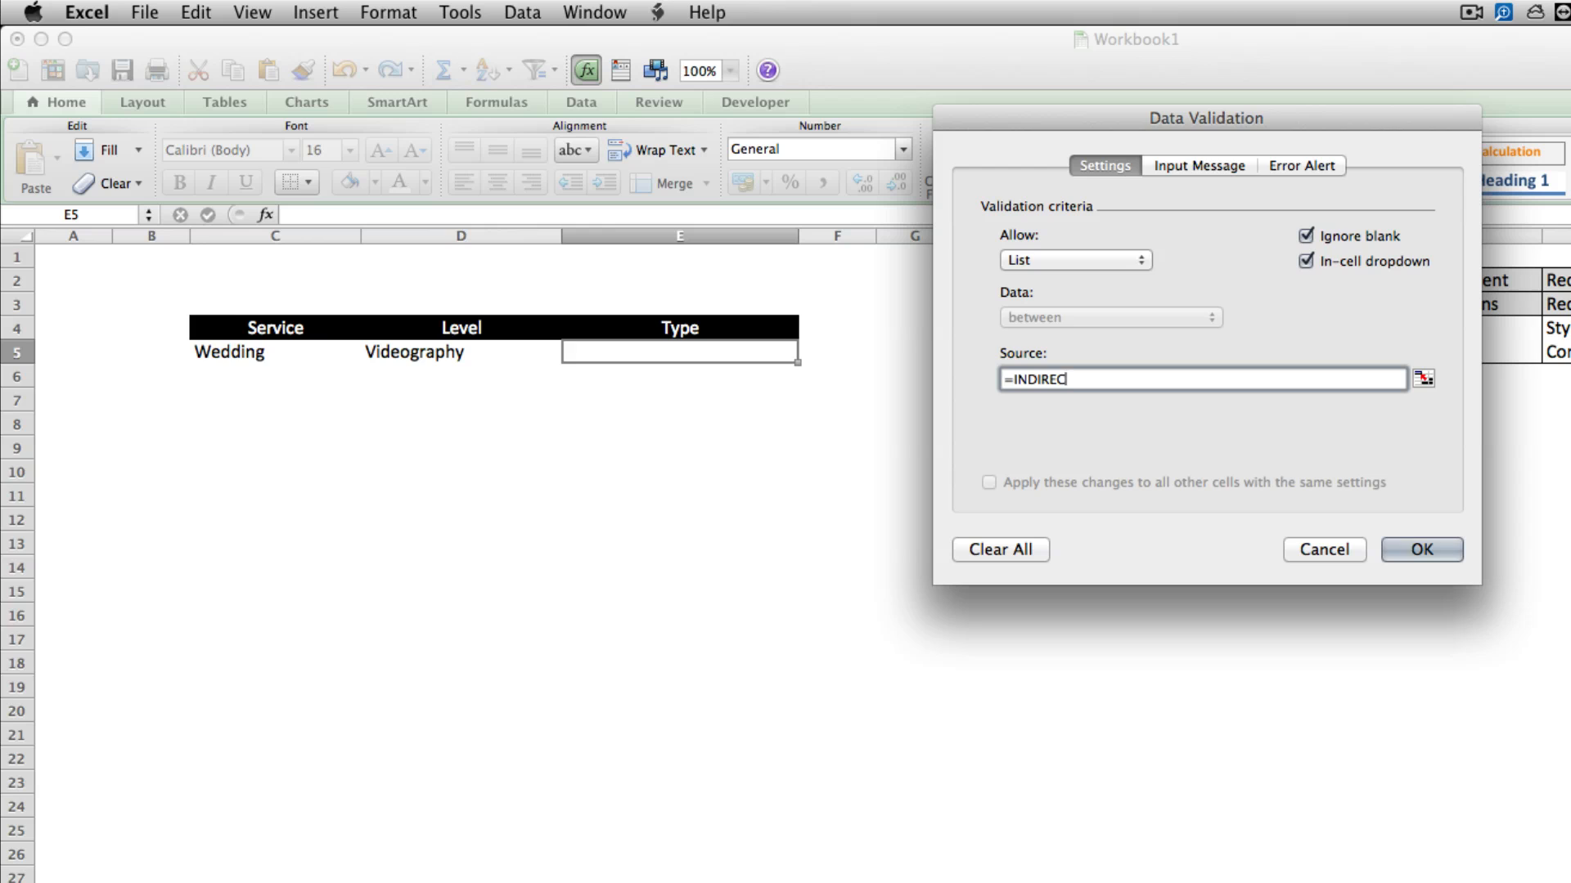
click(483, 352)
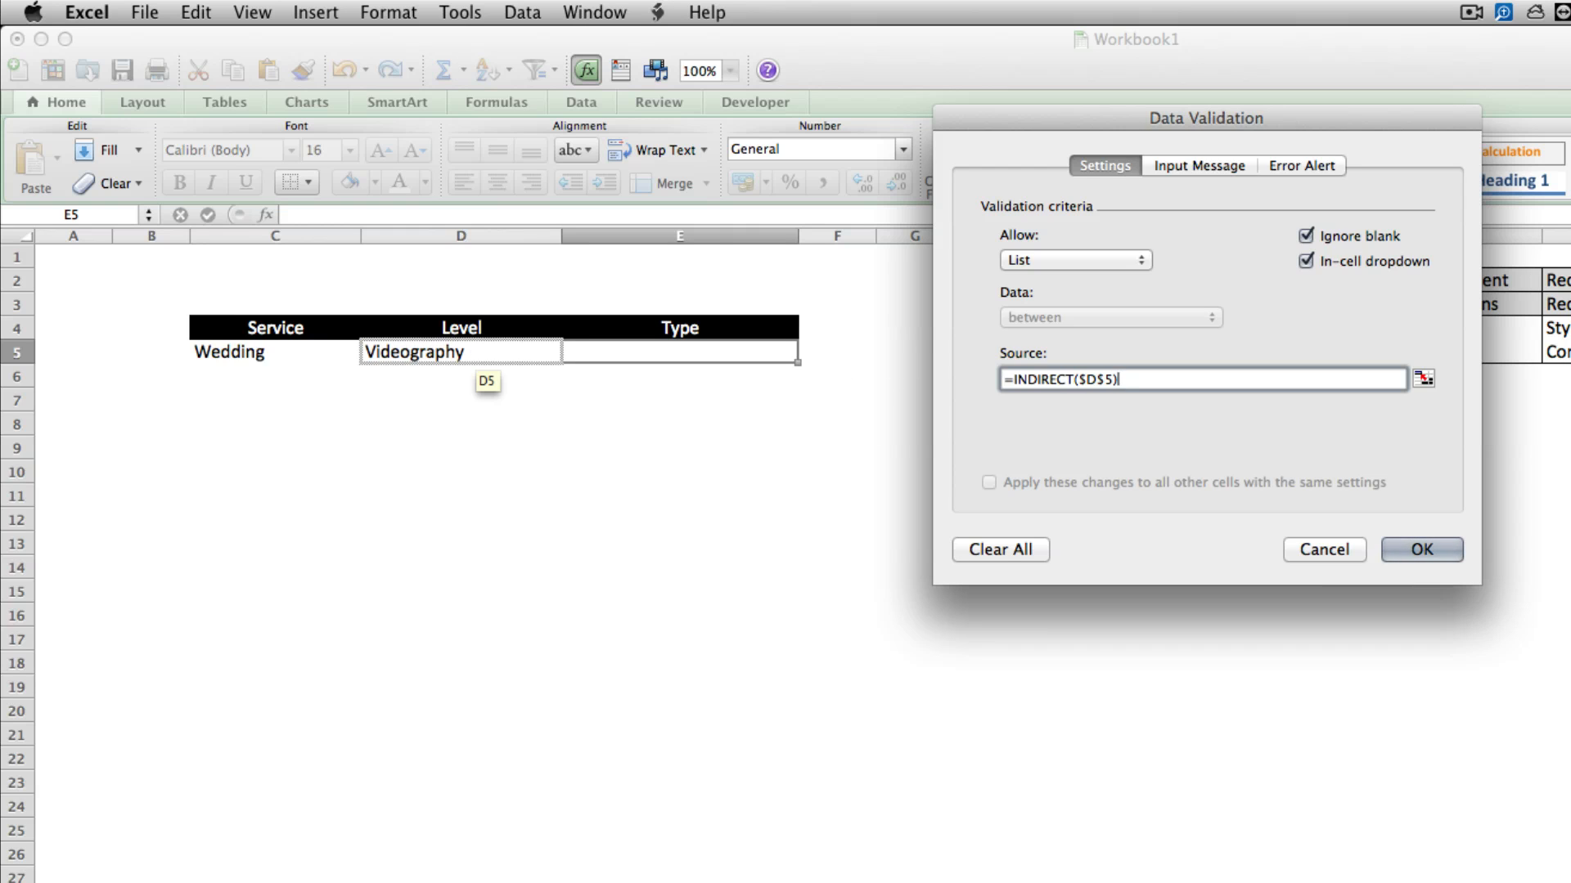
click(1420, 549)
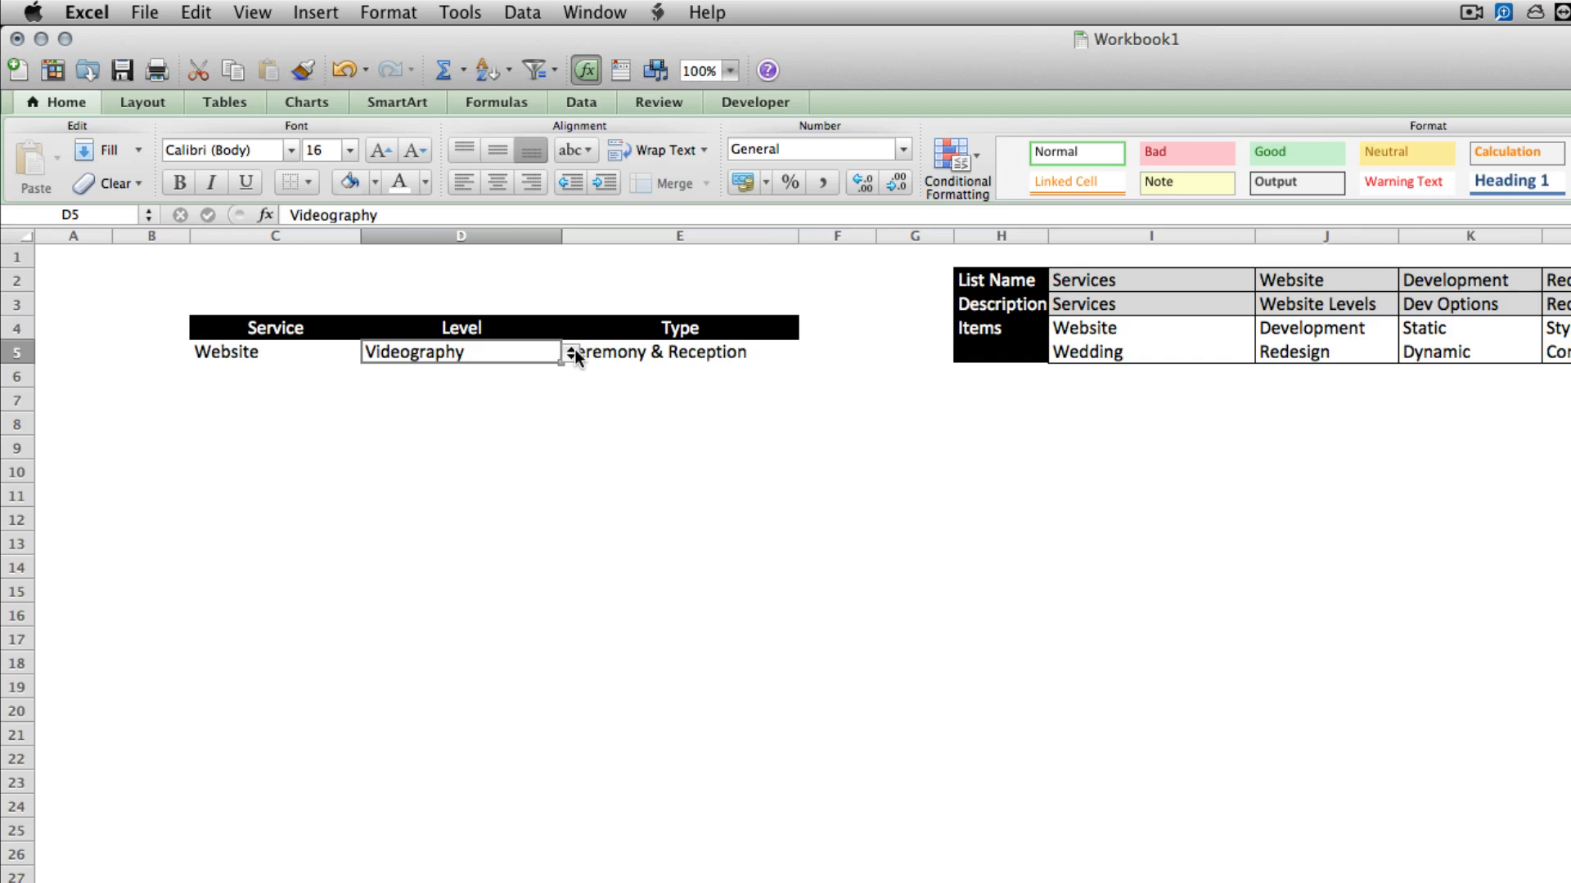
- Pick Development as Level for Website, then select the Website items to show their range name
click(573, 352)
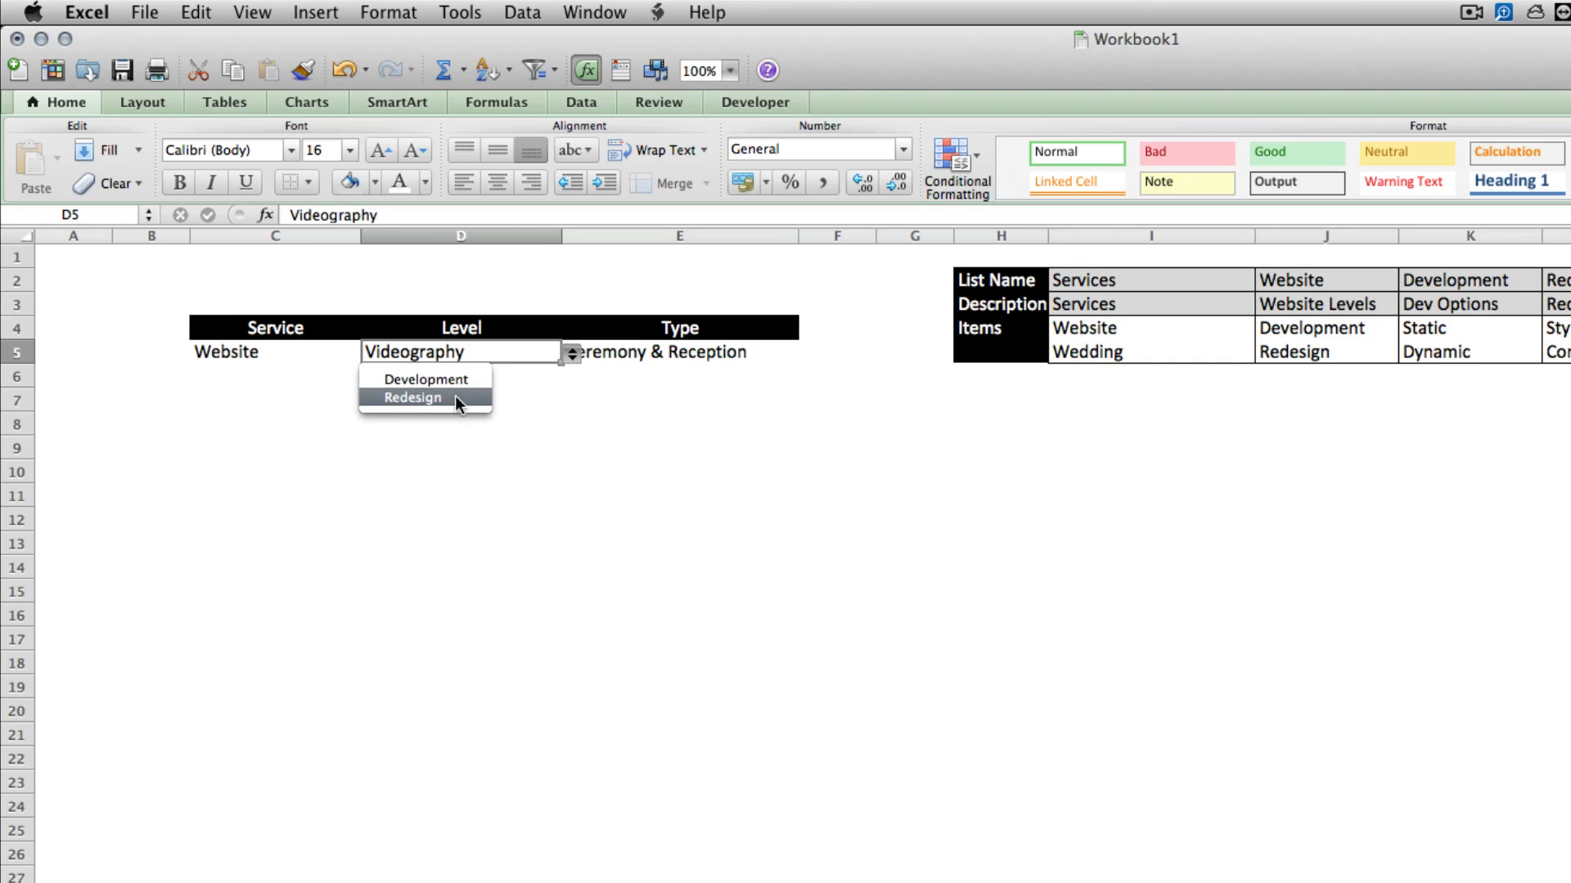
click(427, 379)
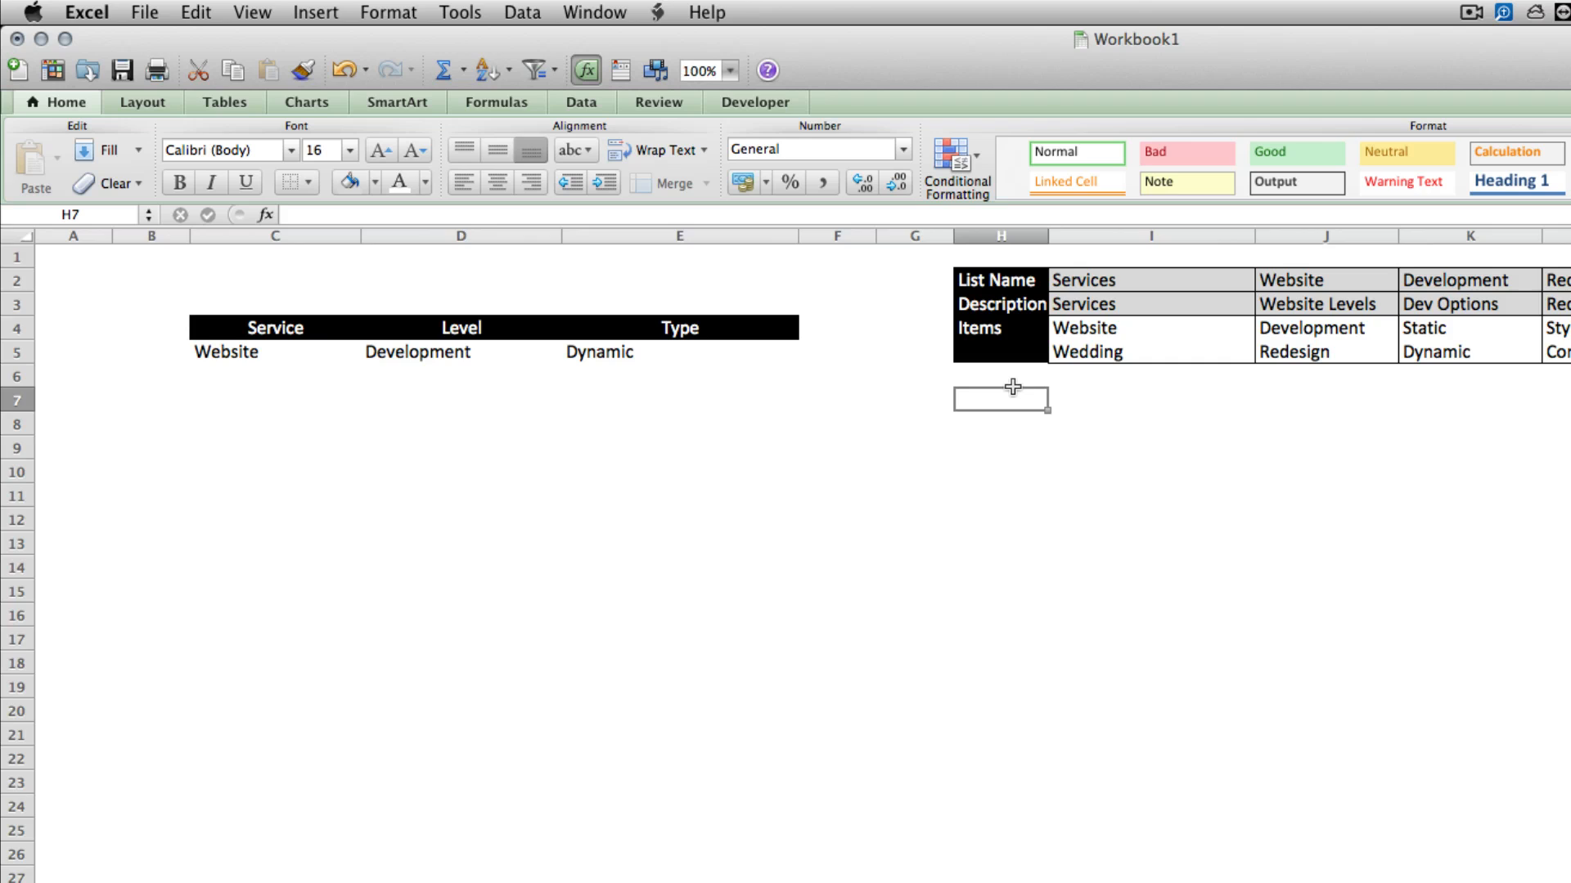
click(1322, 327)
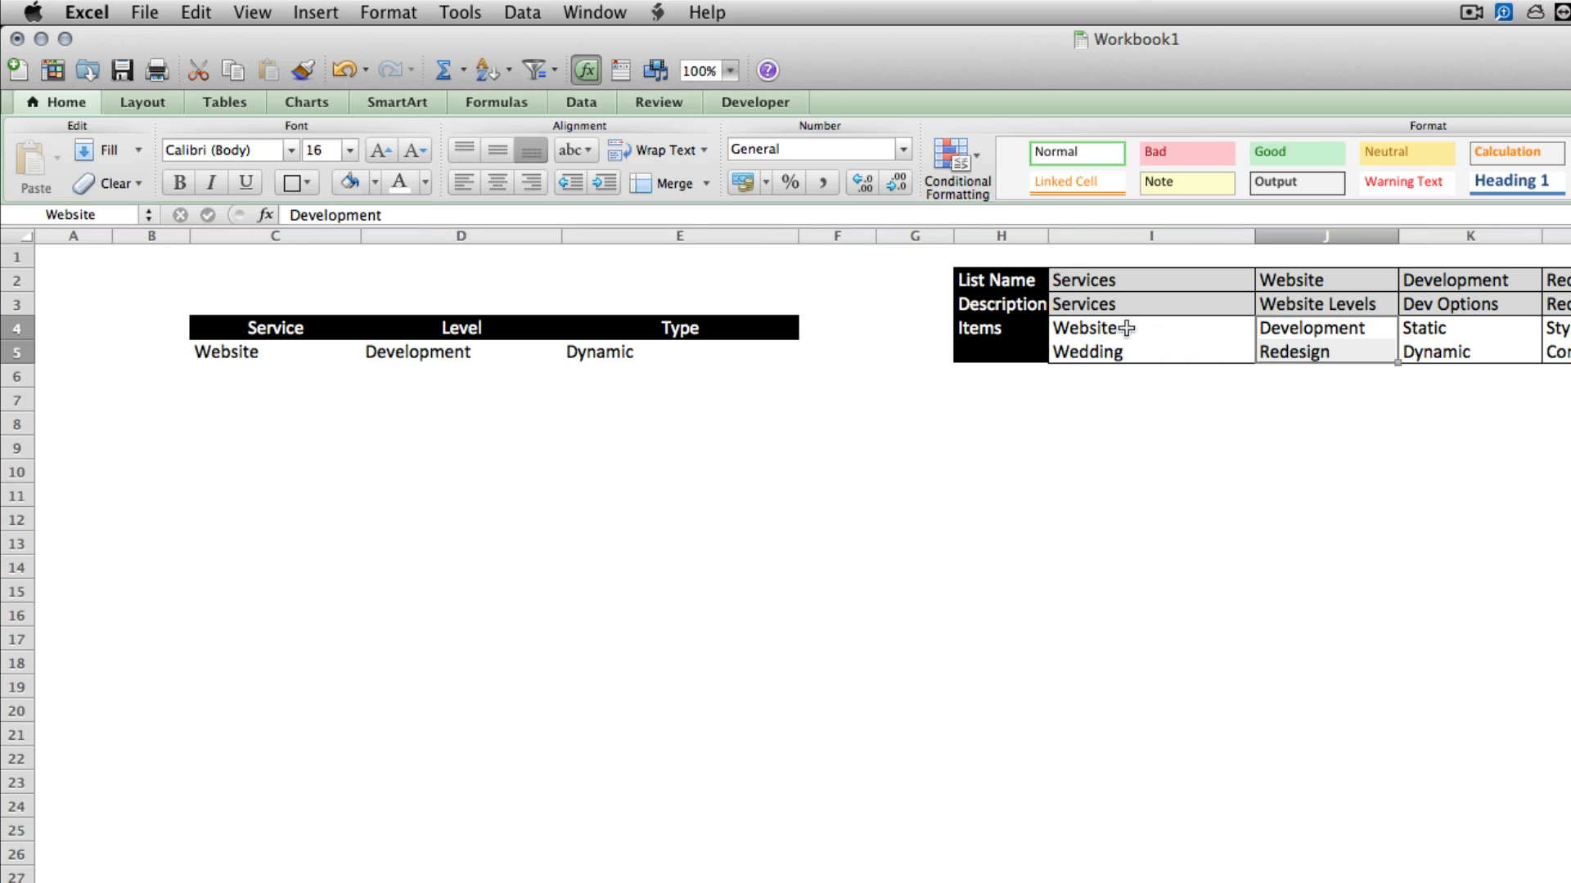
click(1119, 351)
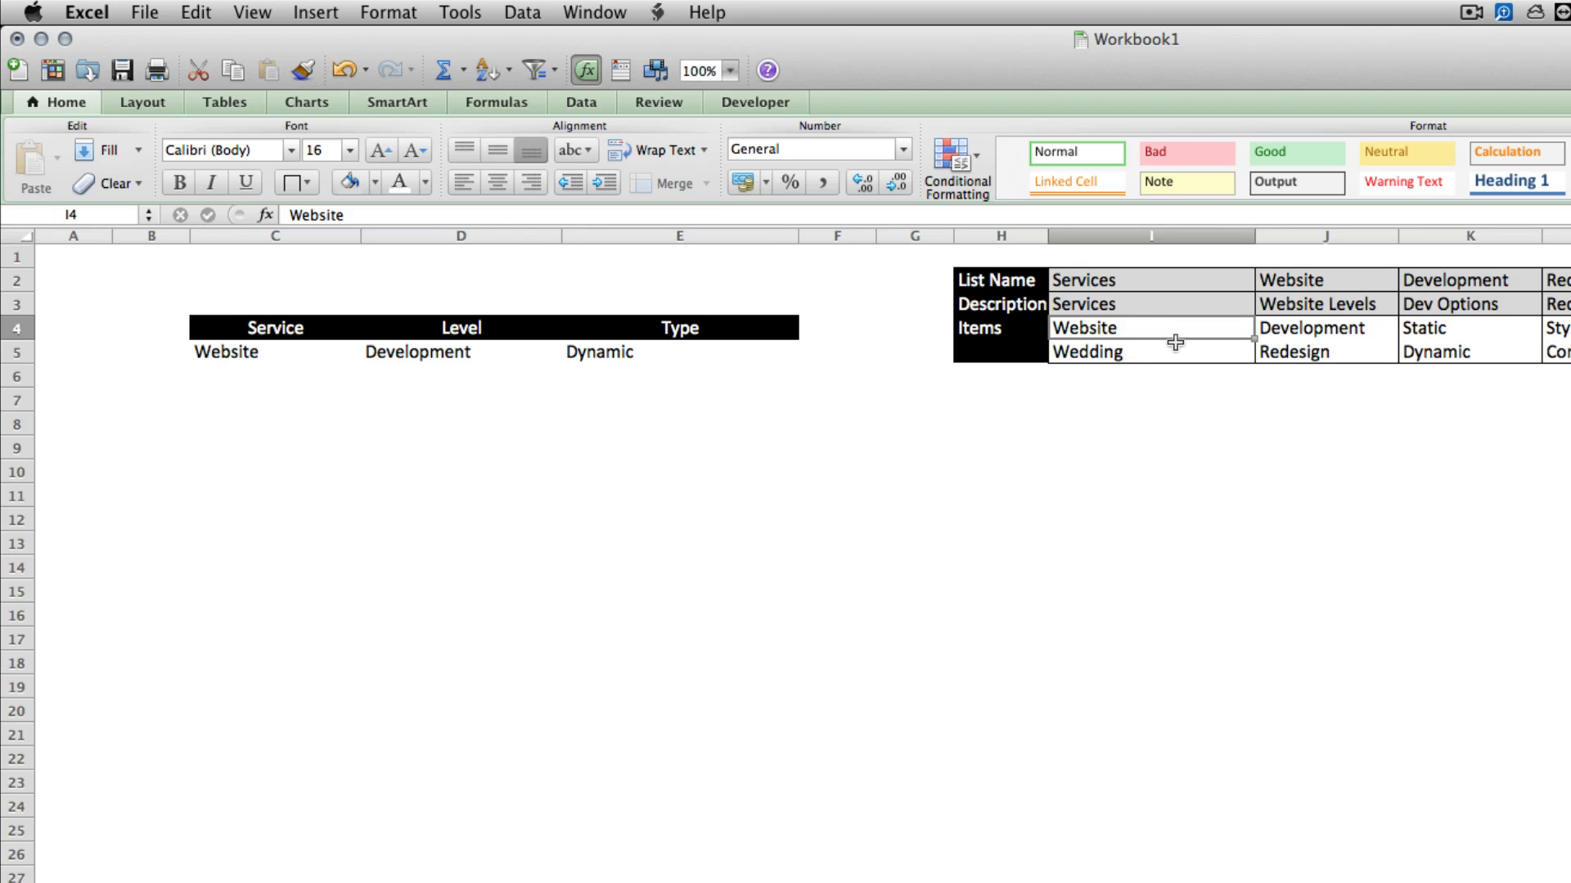
click(1310, 327)
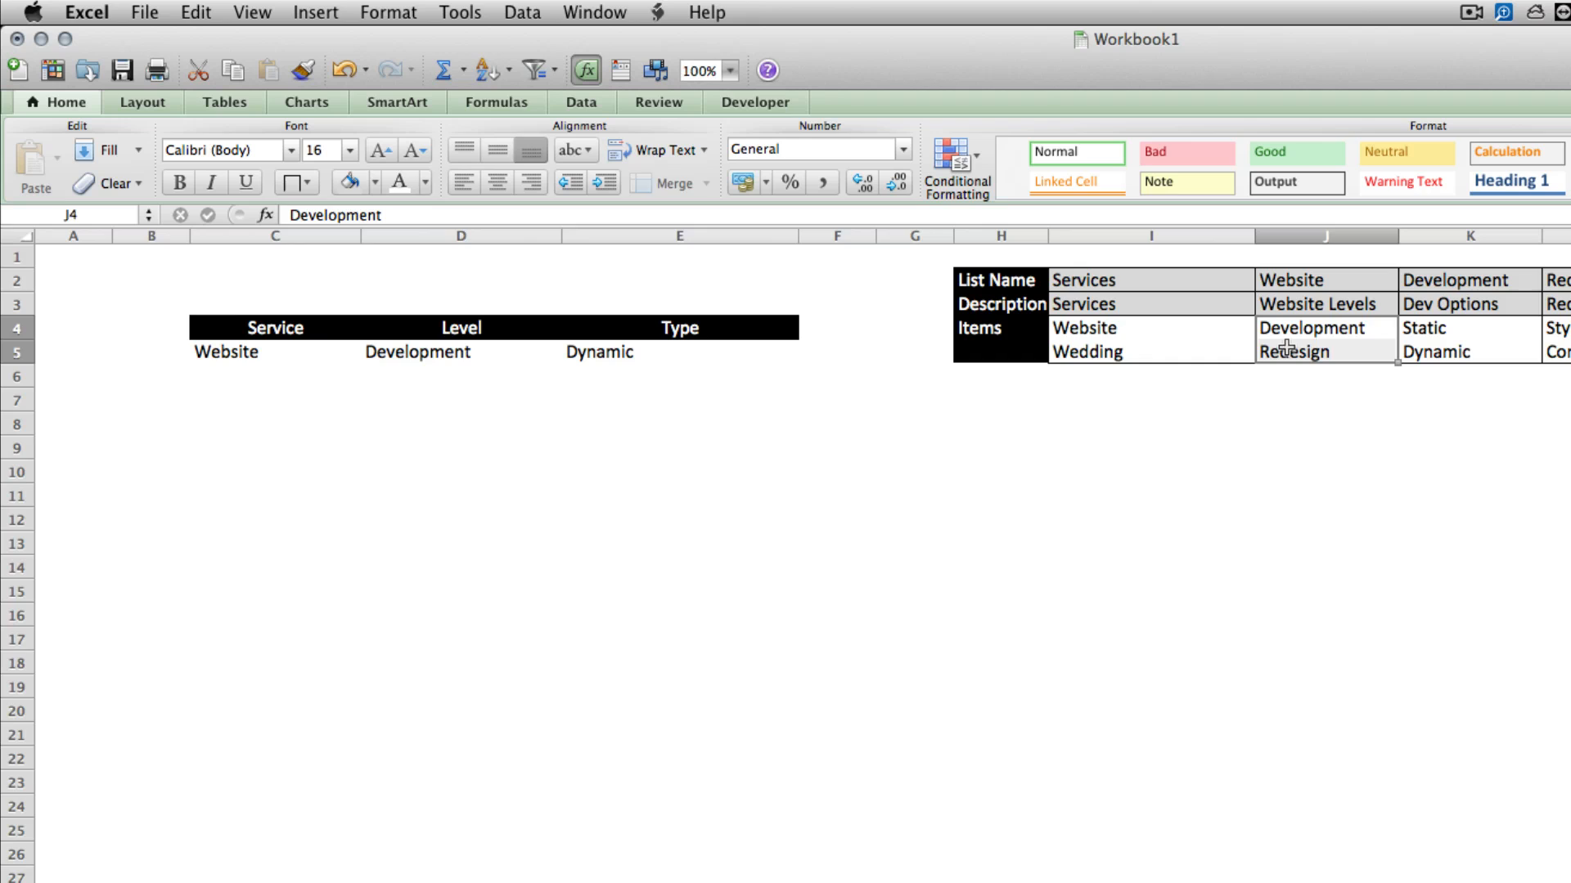
click(1134, 327)
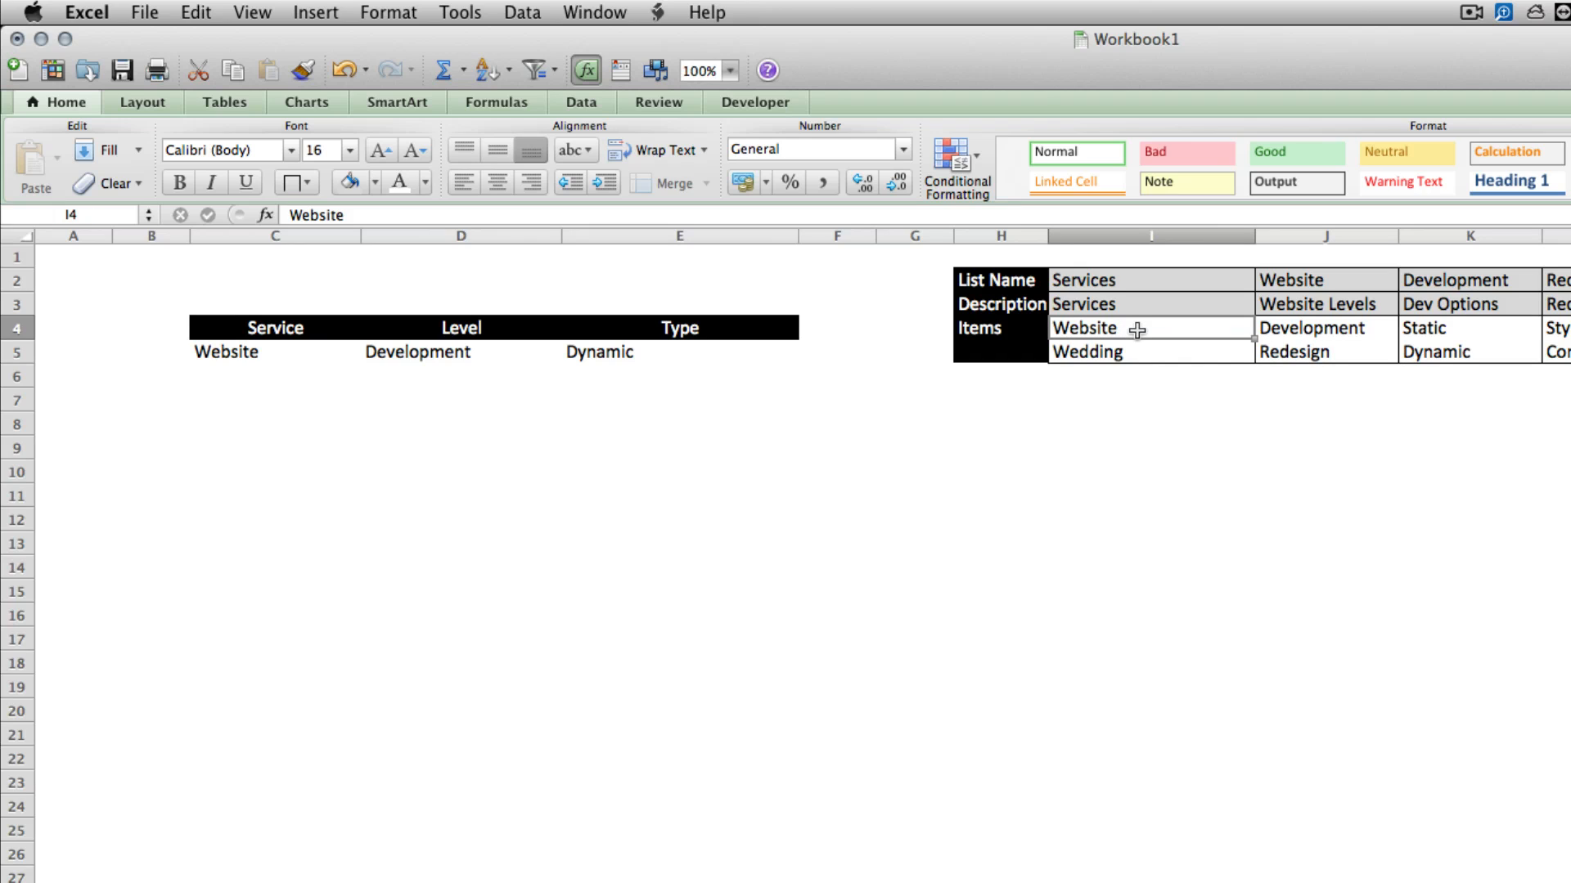
click(1136, 352)
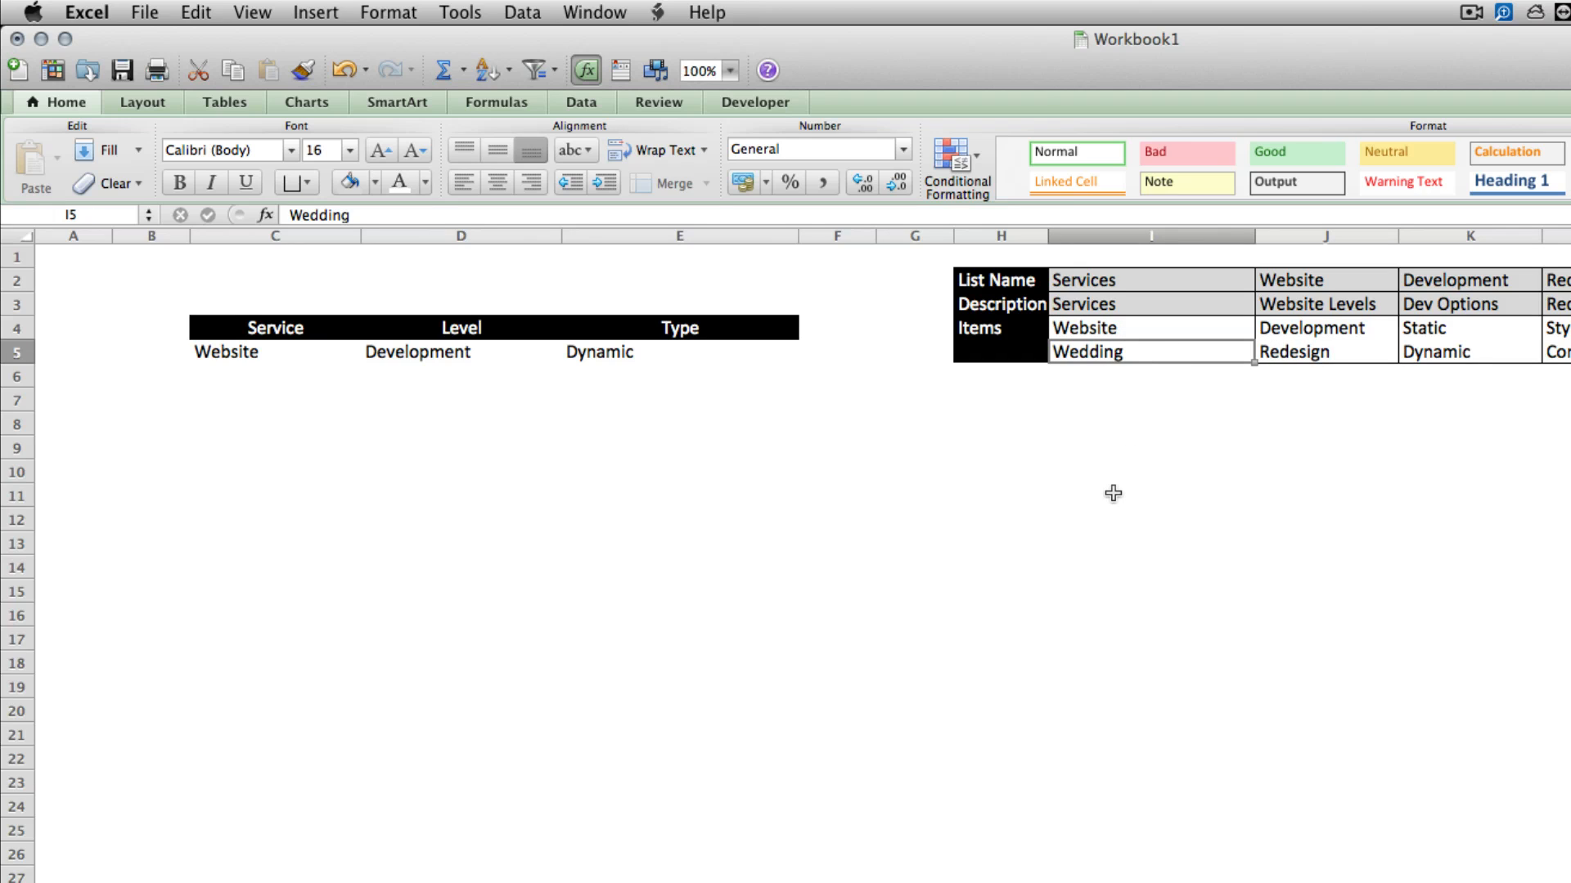